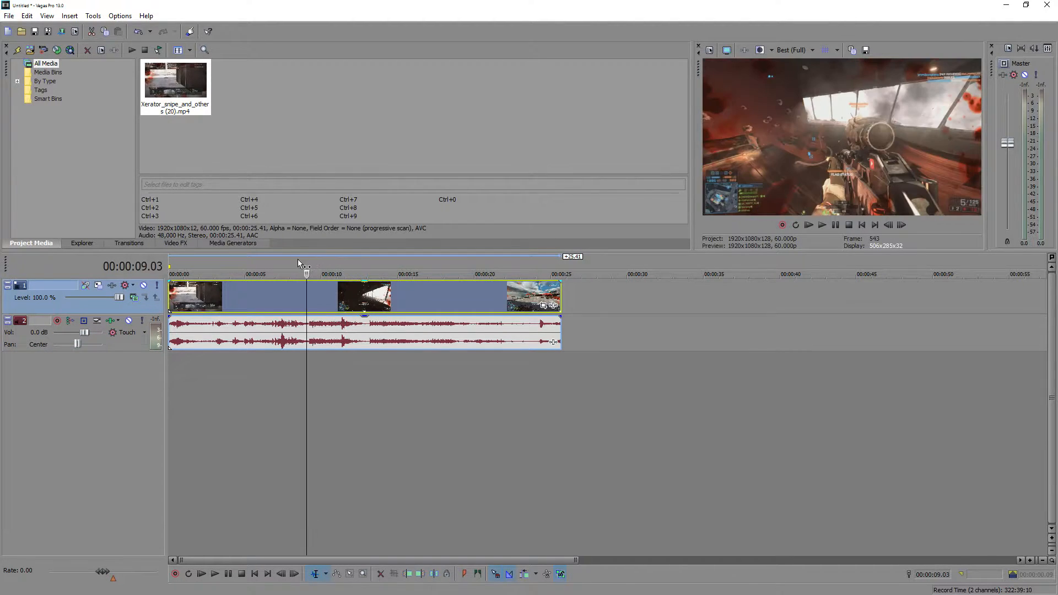
Step the gameplay clip frame by frame in the preview, then return to the start.
click(261, 274)
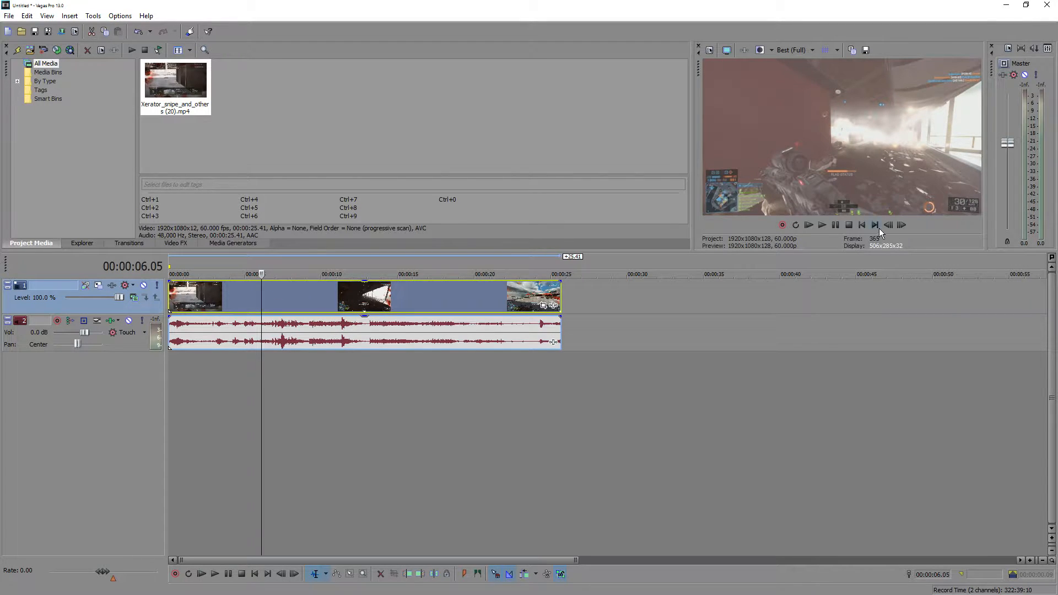
click(888, 225)
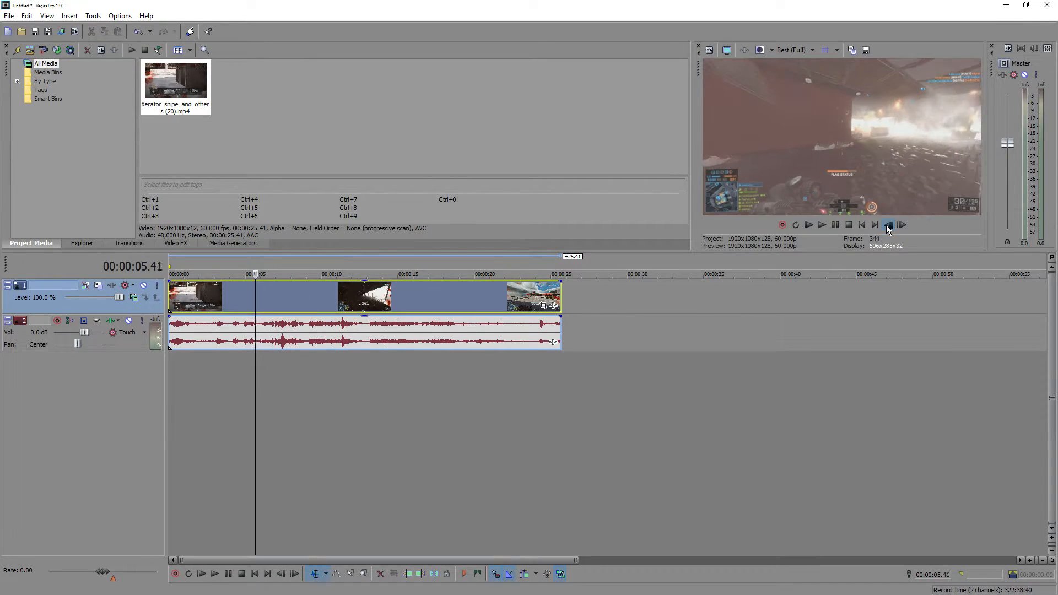
click(888, 225)
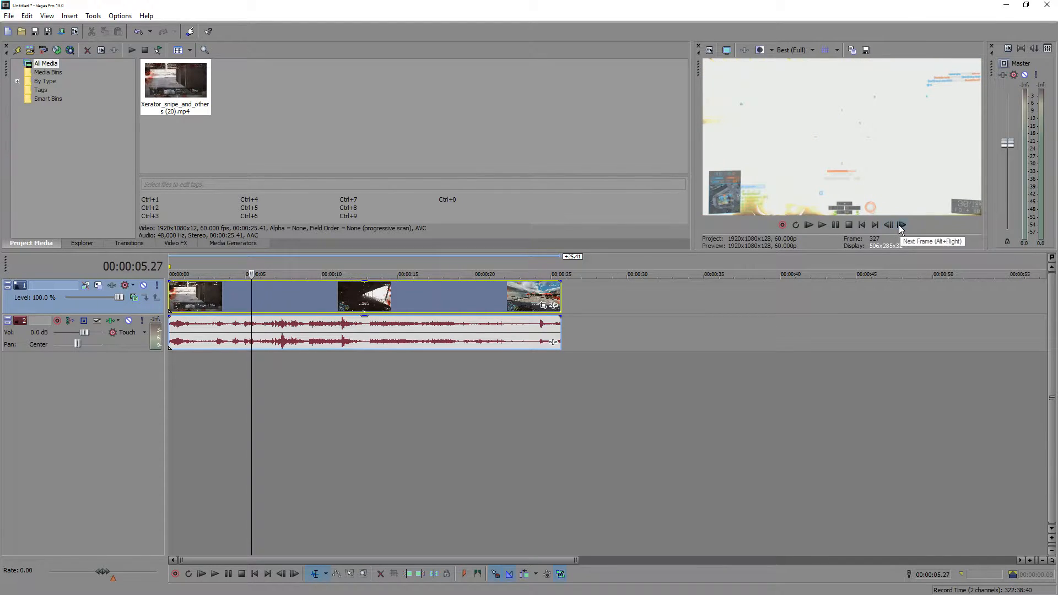
click(888, 225)
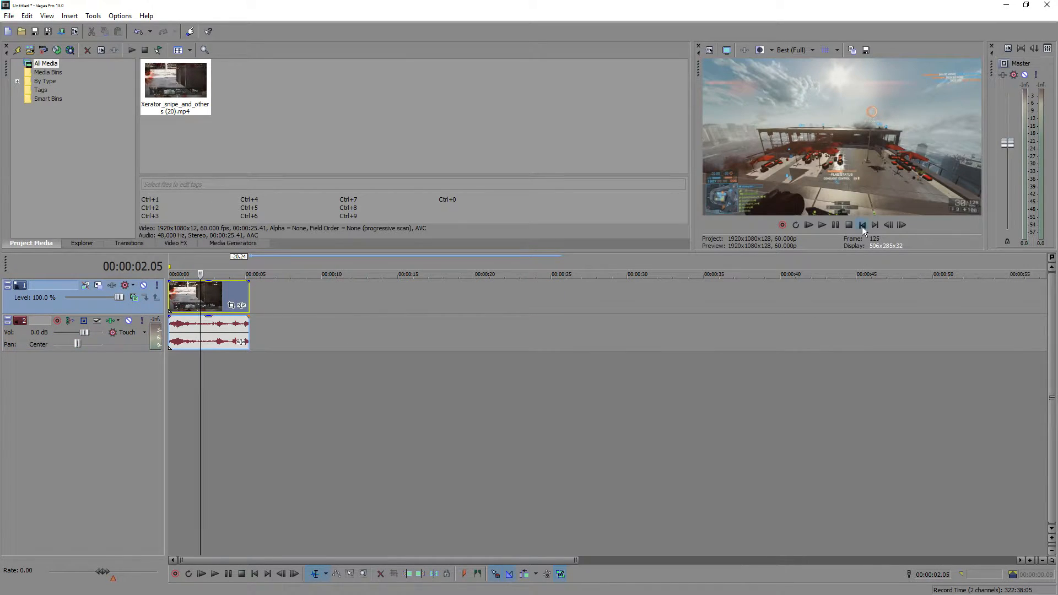
click(862, 224)
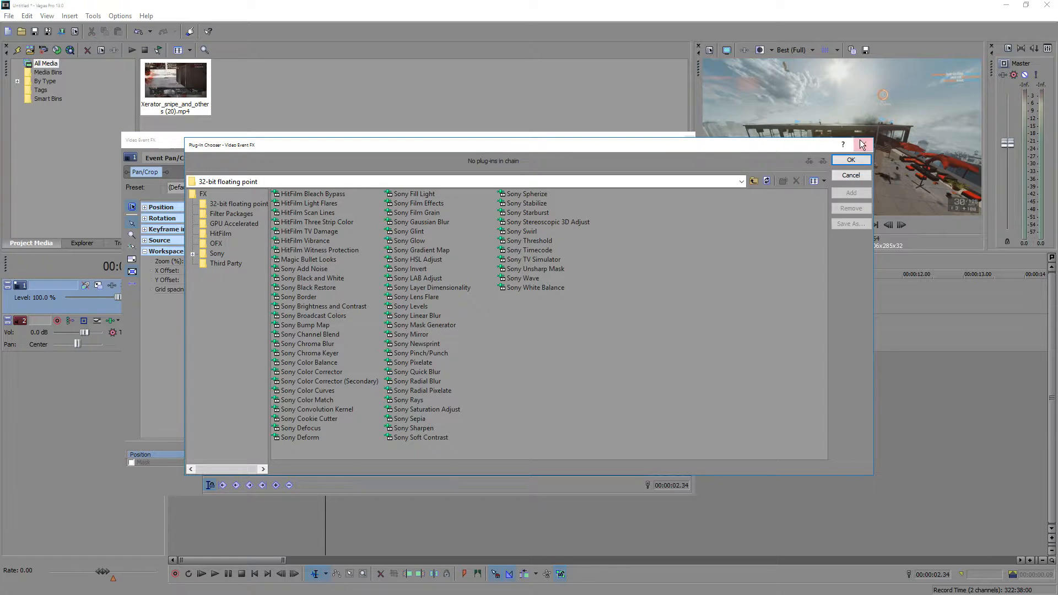
Close the Plug-in Chooser without adding effects, then close the Event Pan/Crop window.
click(850, 174)
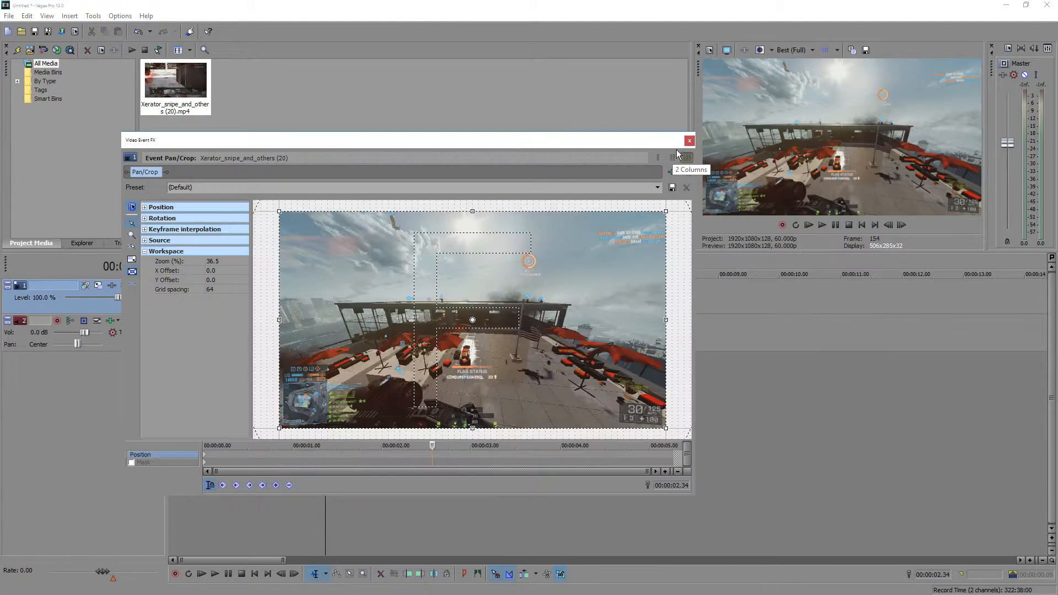
click(689, 140)
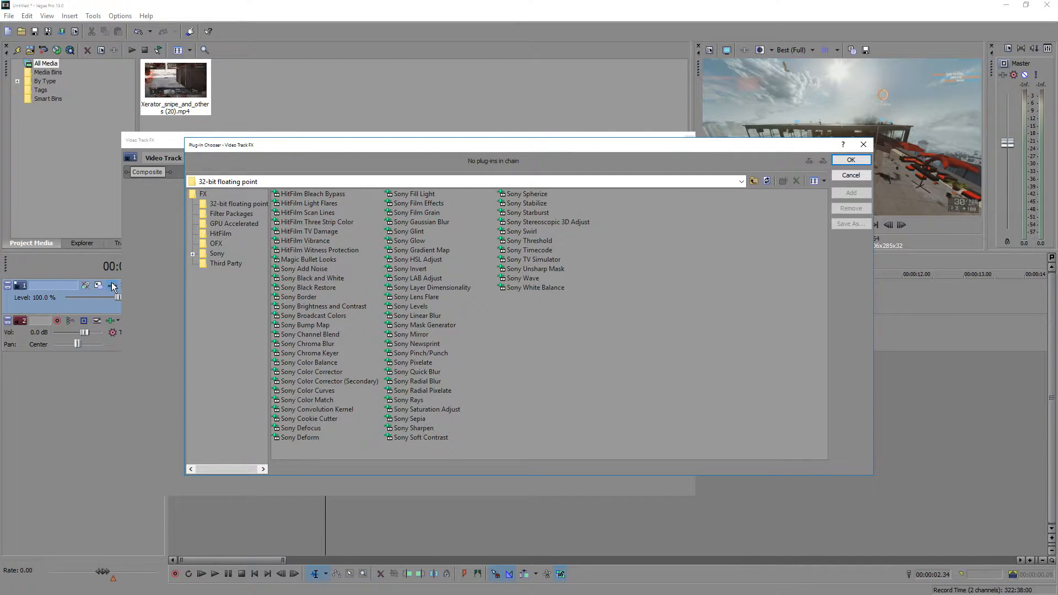
mouse_move(125, 295)
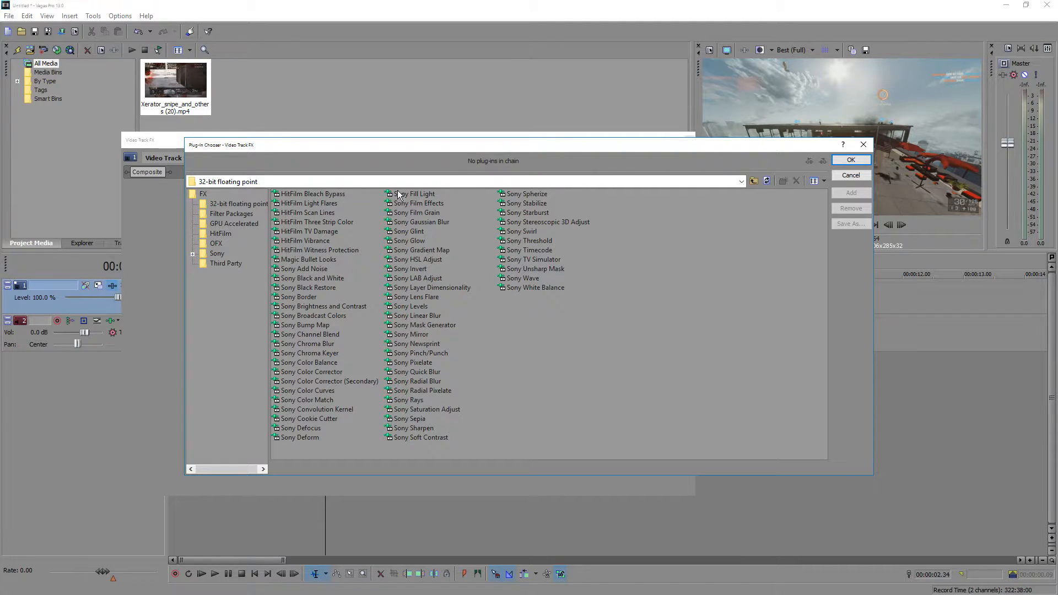
mouse_move(469, 215)
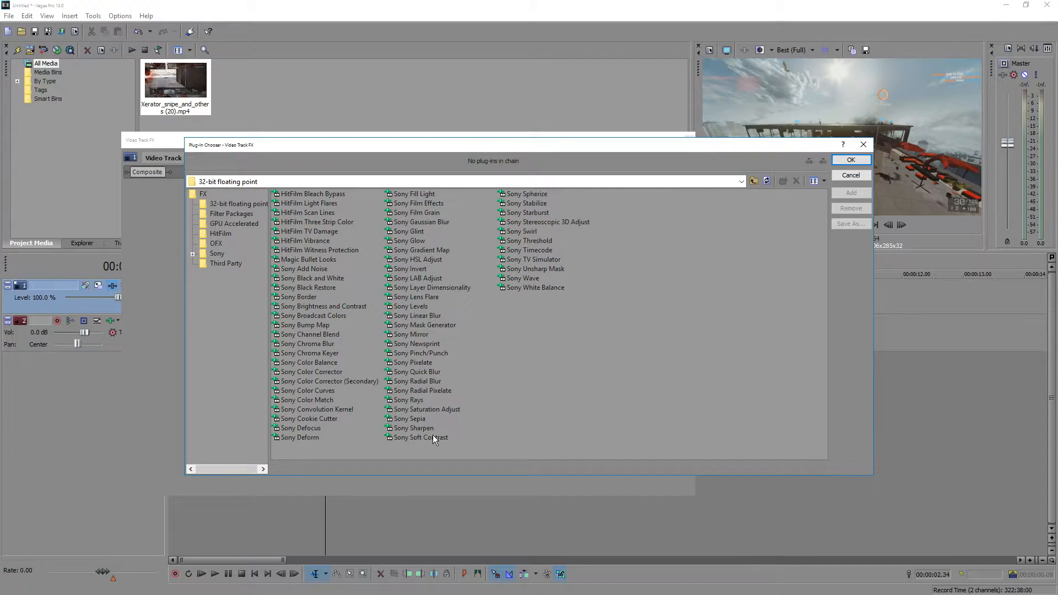
mouse_move(455, 357)
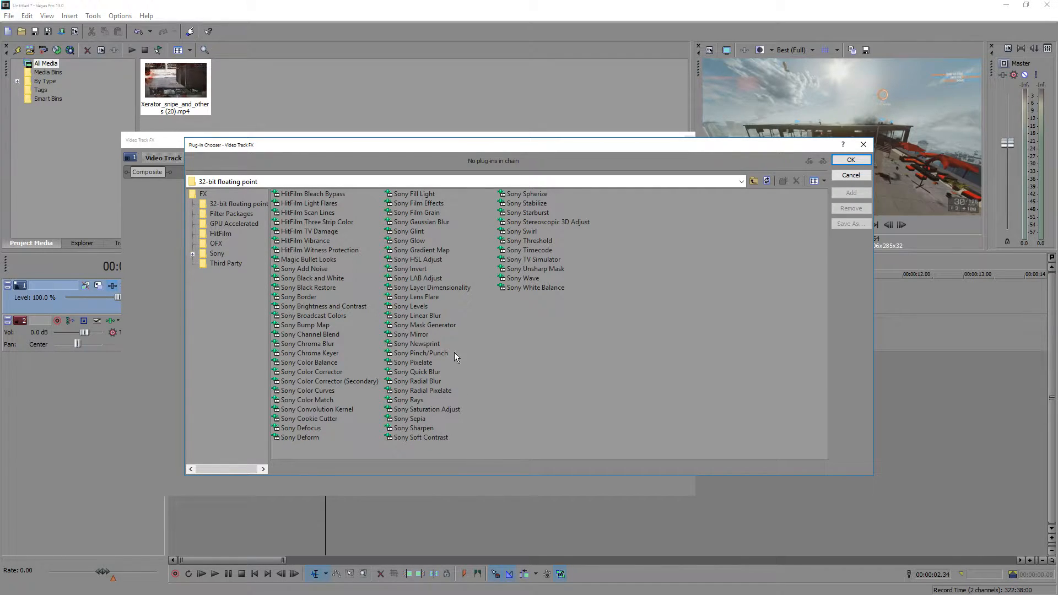
mouse_move(422, 414)
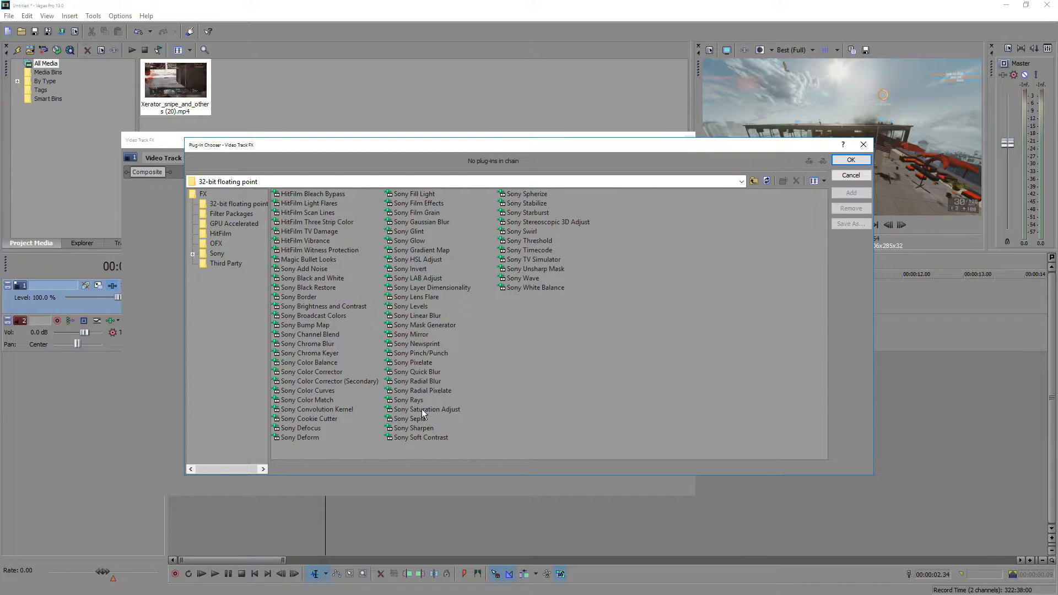
Add Sony Saturation Adjust, Sharpen and Color Corrector (Secondary) to Track 1's FX chain.
click(427, 409)
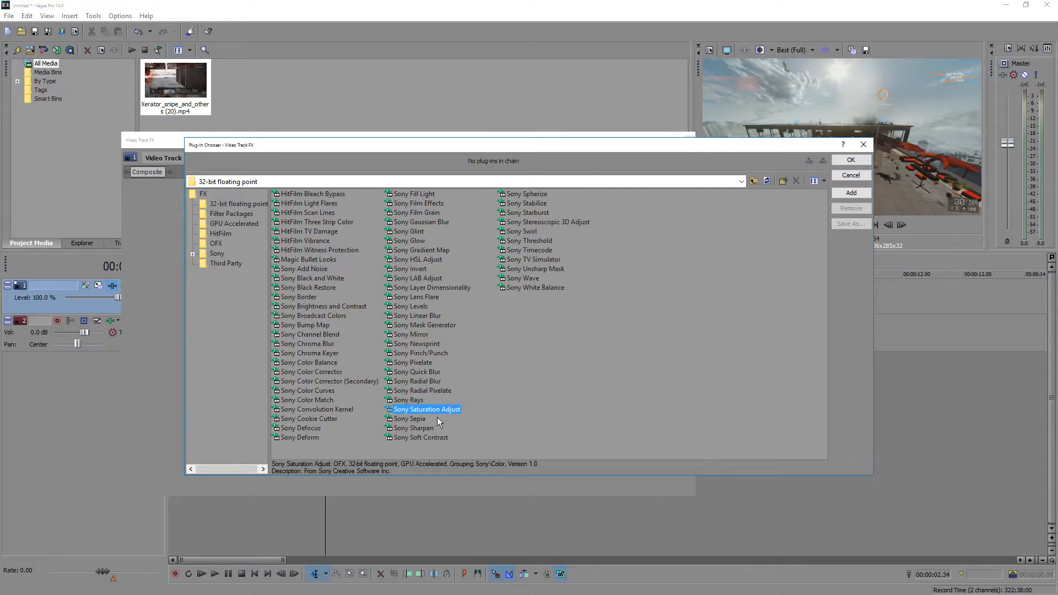
click(413, 427)
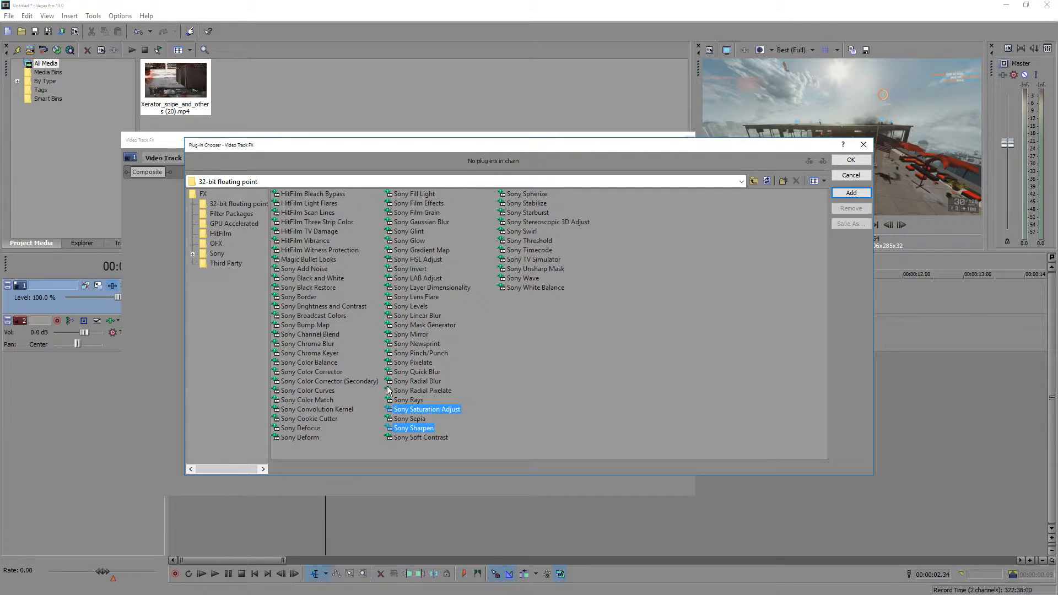
click(329, 381)
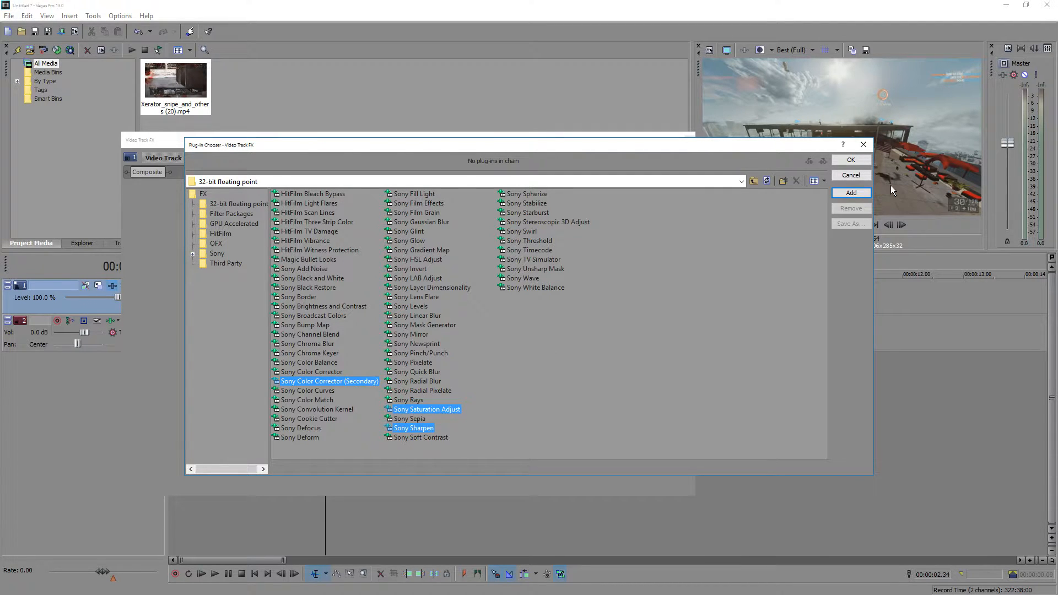
click(851, 193)
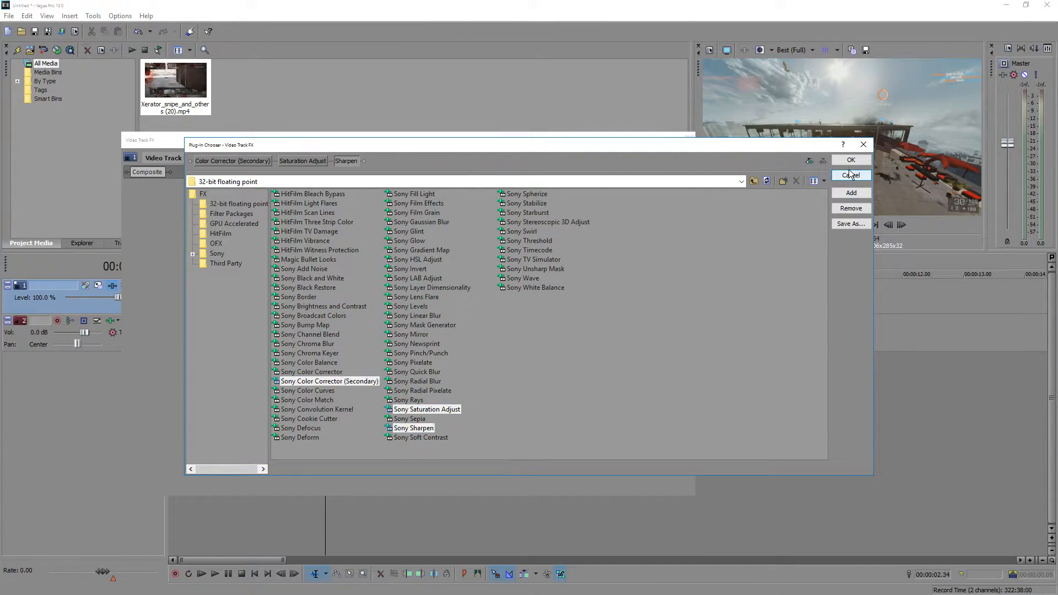
Confirm the chain and give Color Corrector (Secondary), Saturation and Sharpen their 'All clips' presets.
click(851, 159)
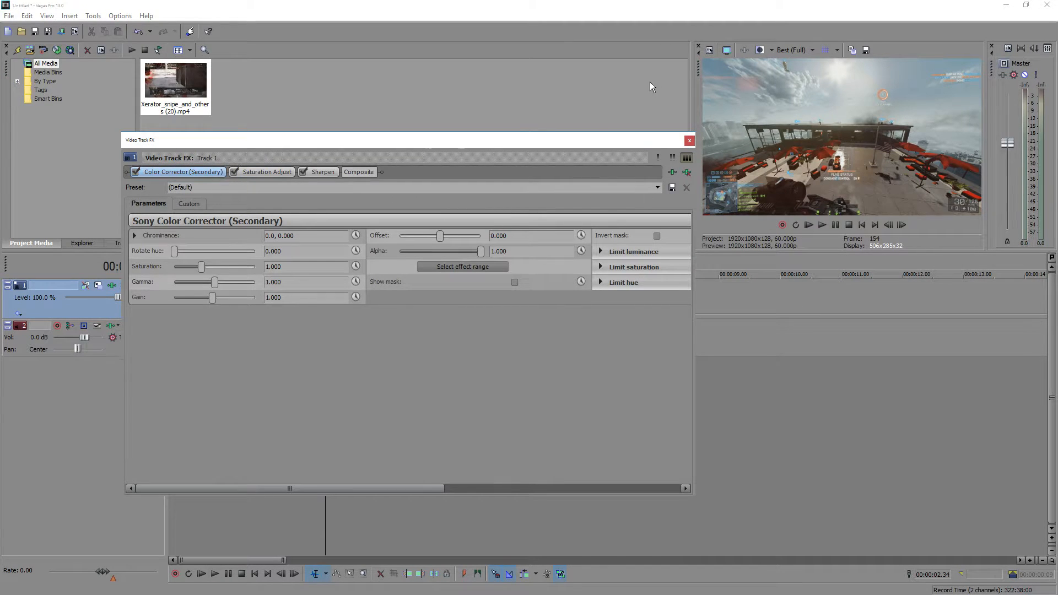
click(658, 187)
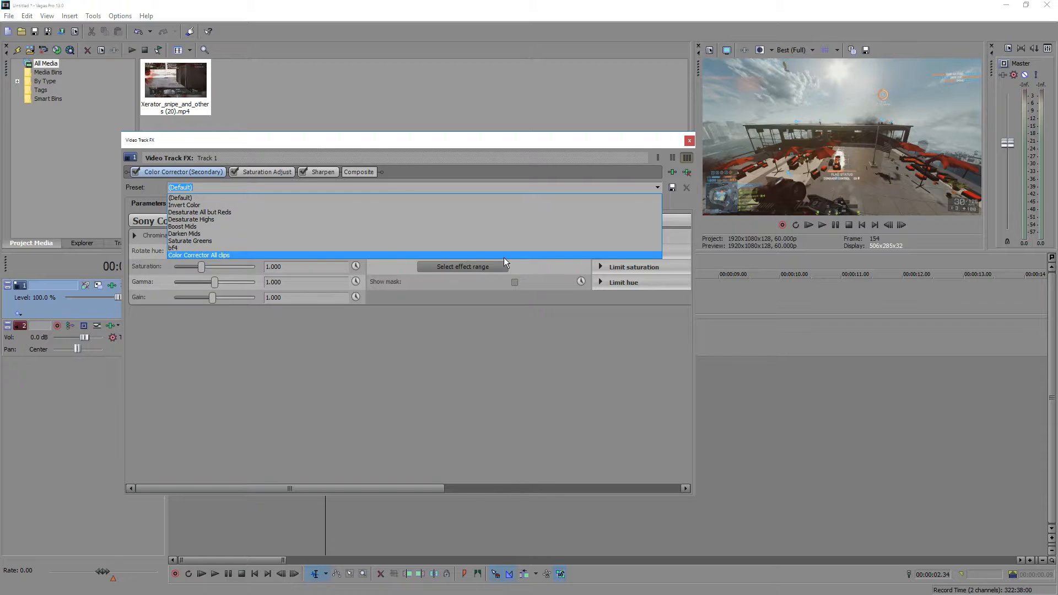
click(198, 255)
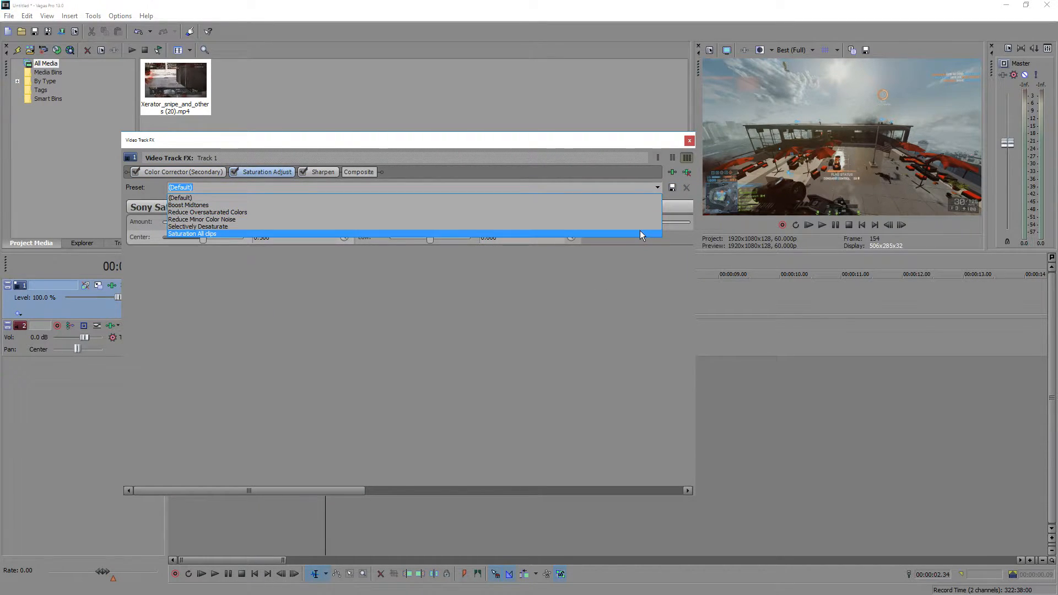
click(191, 233)
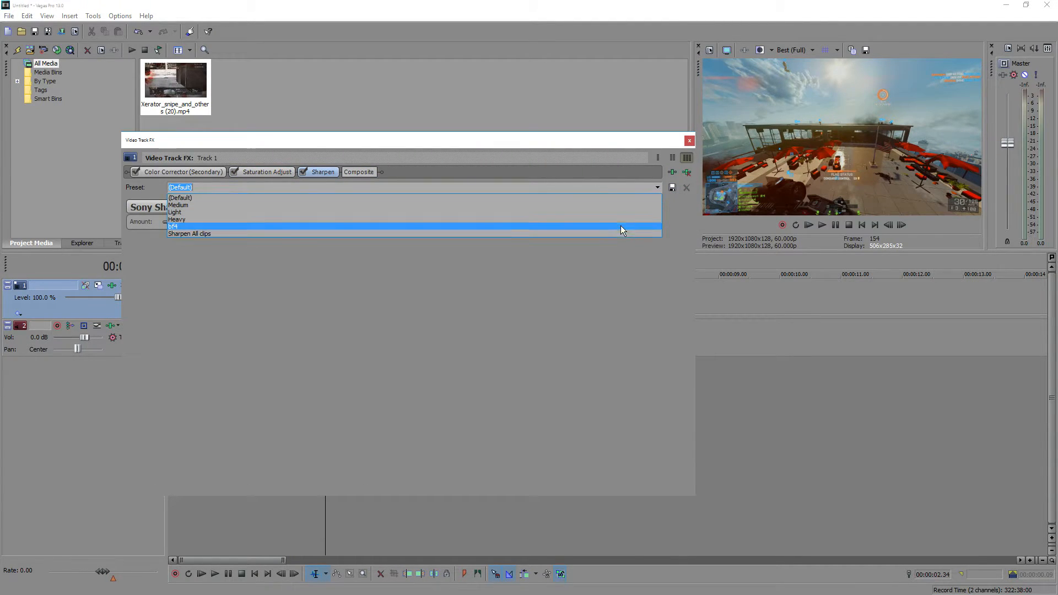
click(189, 234)
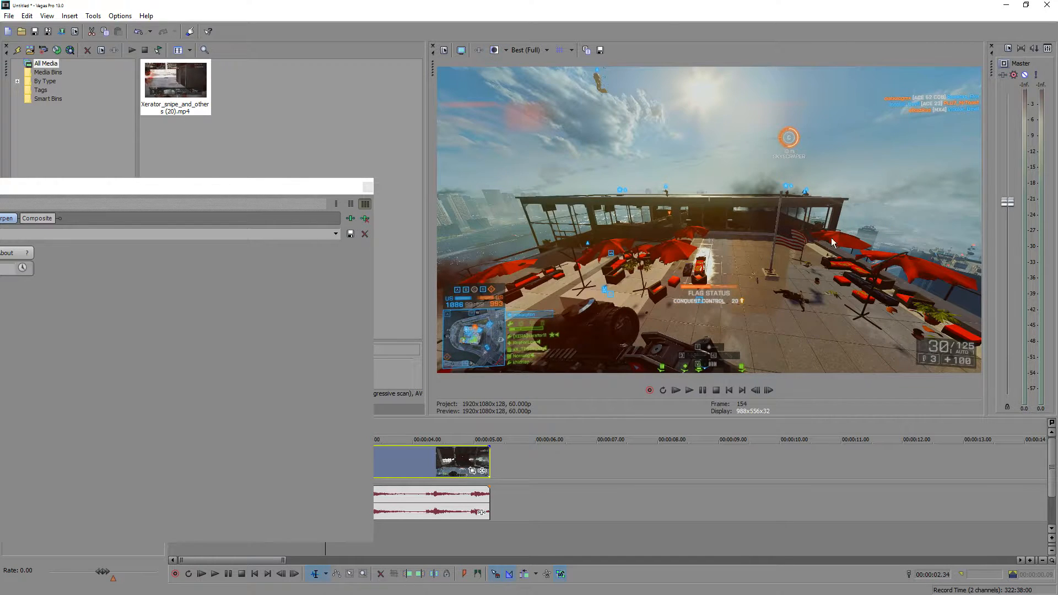
mouse_move(673, 139)
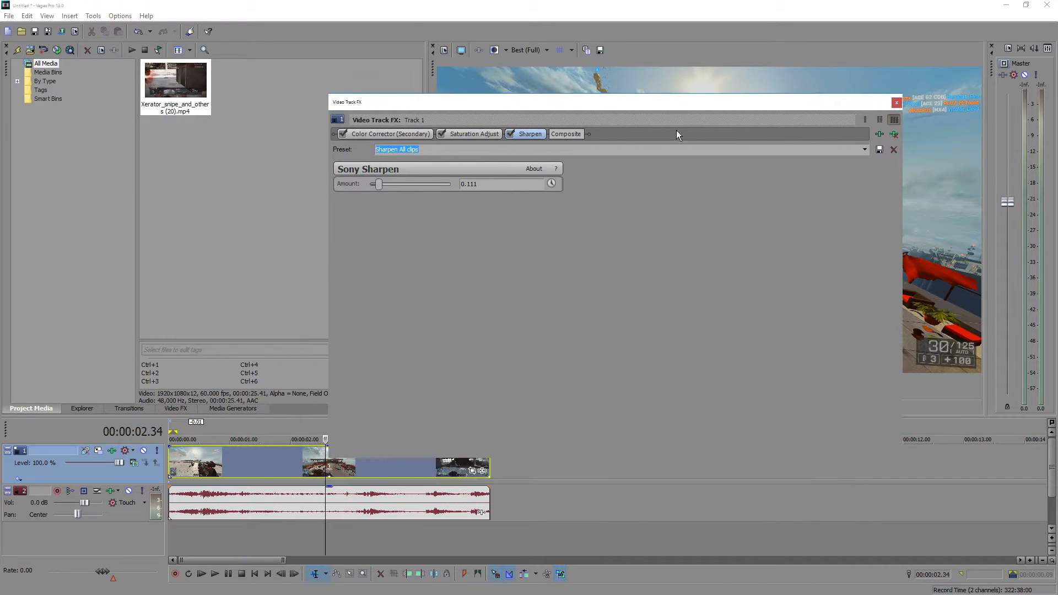
Review the Color Corrector (Secondary), Saturation Adjust and Sharpen tabs in Video Track FX.
click(390, 134)
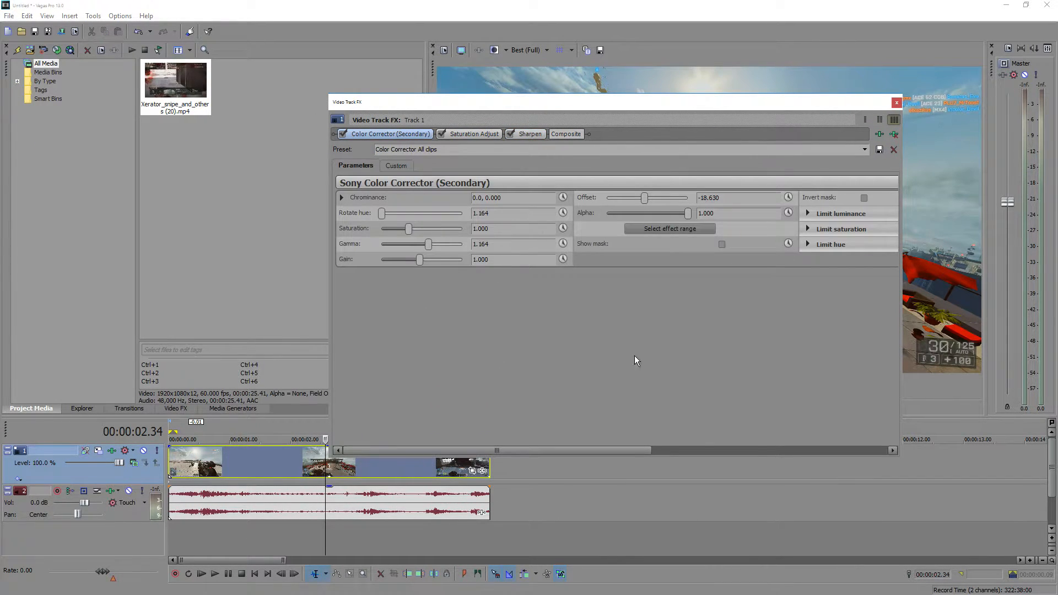
mouse_move(603, 433)
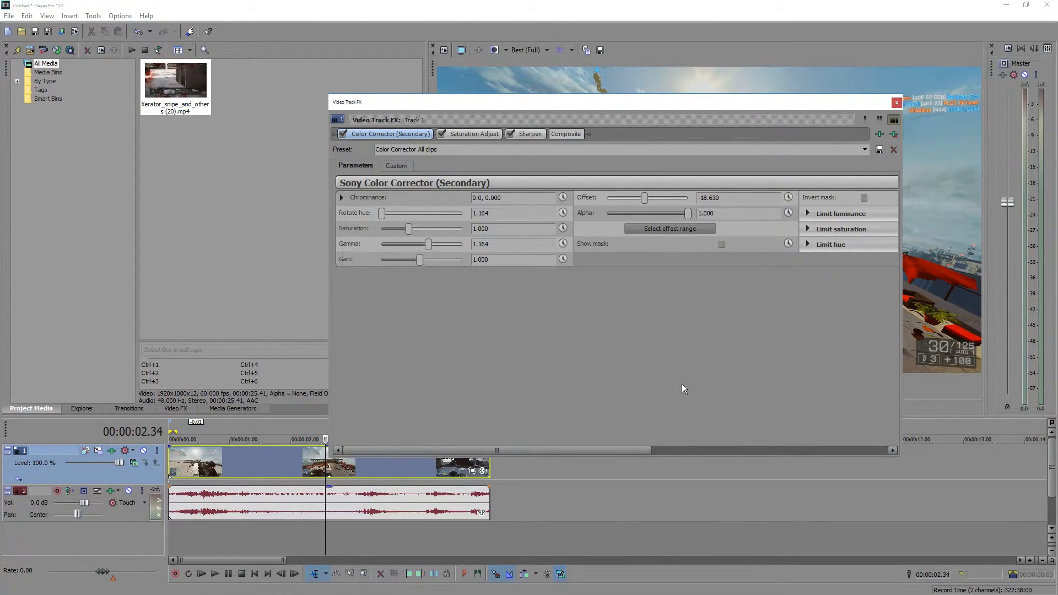
click(477, 133)
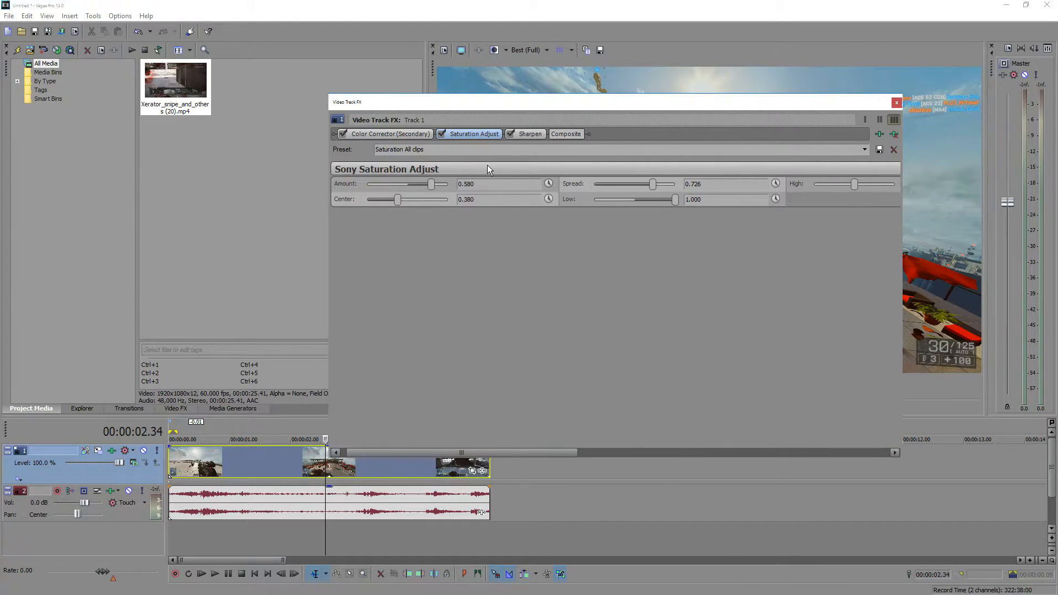
click(530, 133)
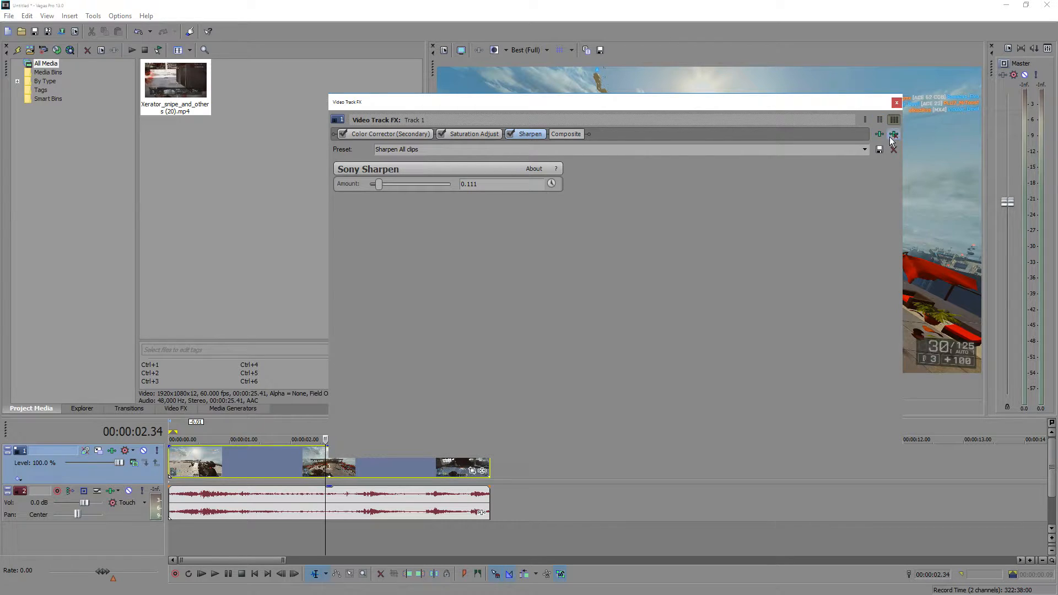
Add two Lens Flares plus White Balance, Soft Contrast and Color Corrector to Track 1's chain.
click(895, 103)
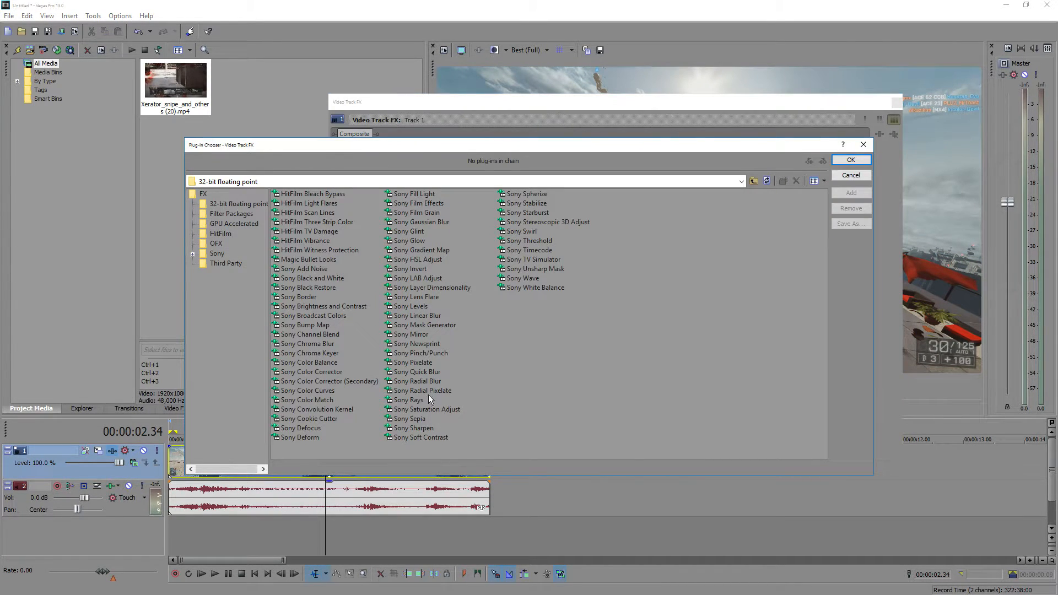
mouse_move(383, 255)
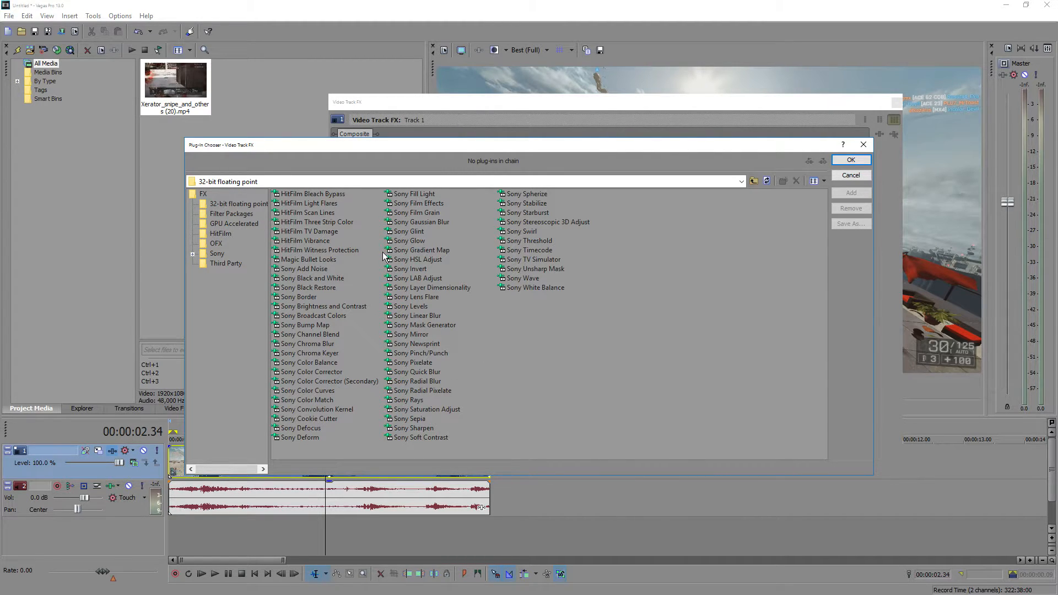
mouse_move(328, 213)
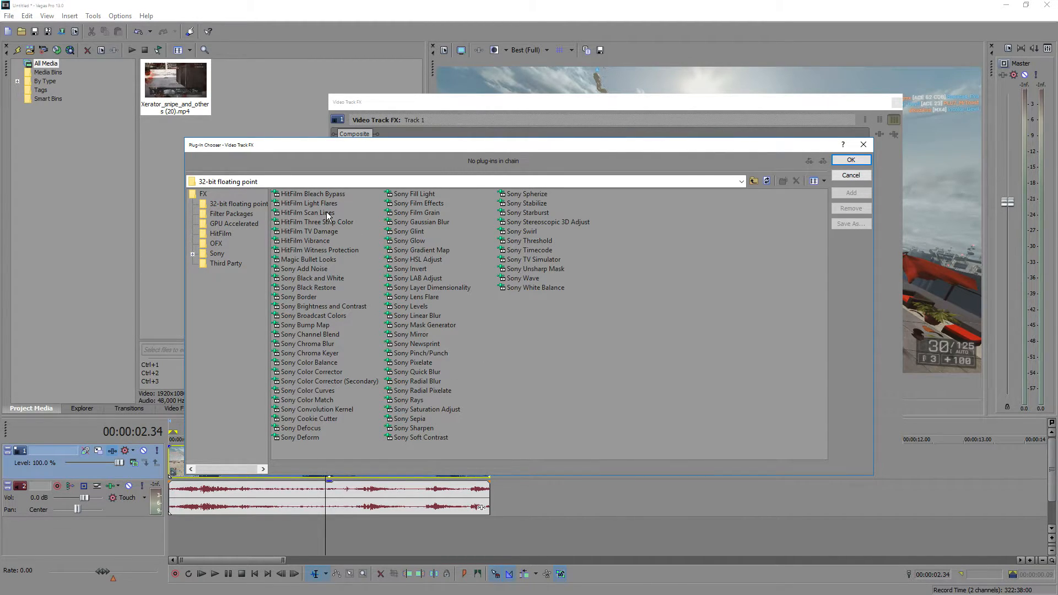
mouse_move(345, 222)
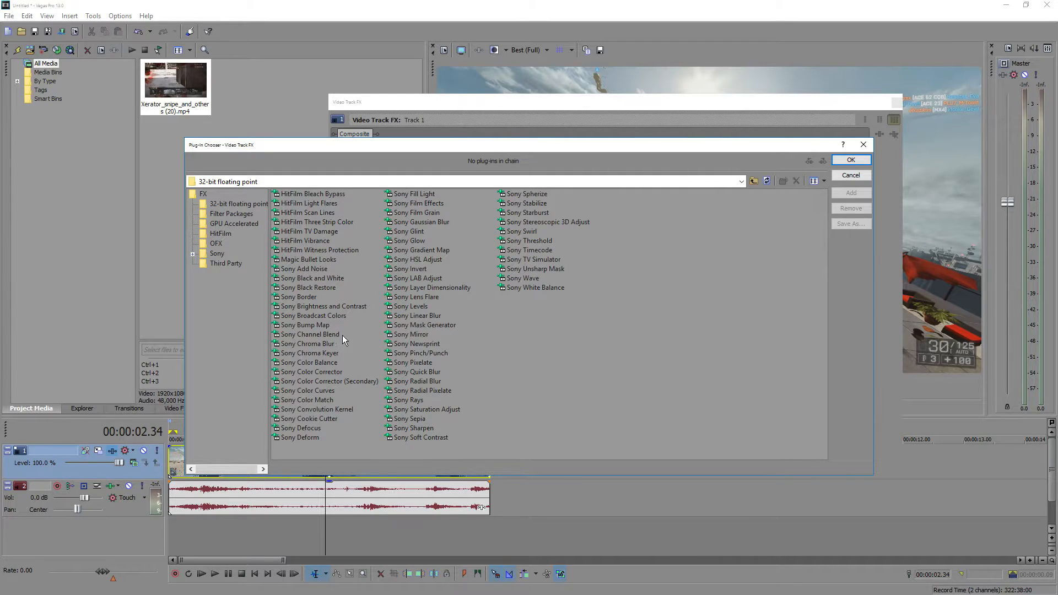
mouse_move(408, 372)
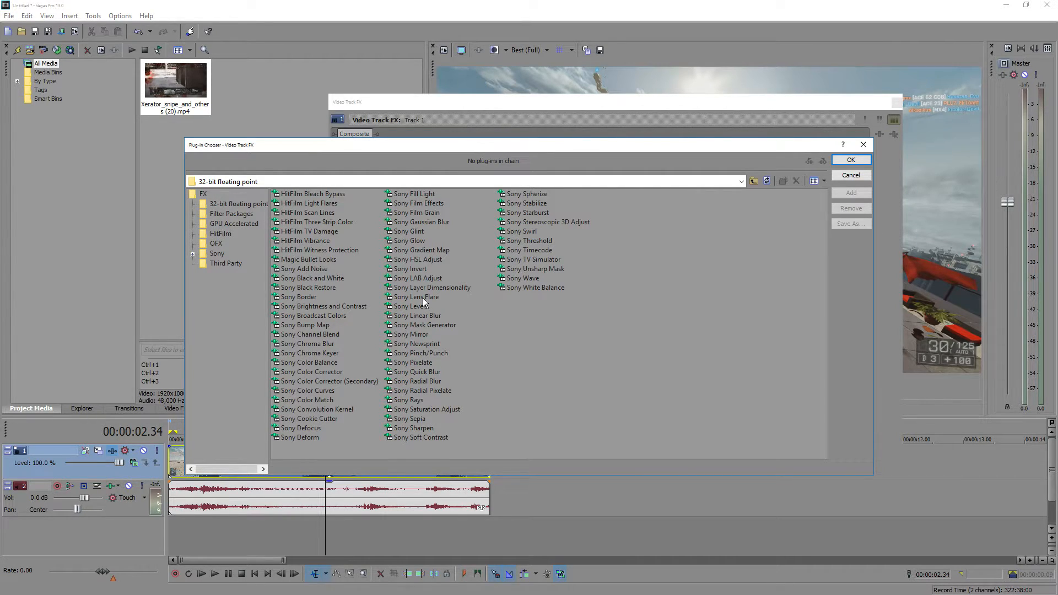
click(416, 296)
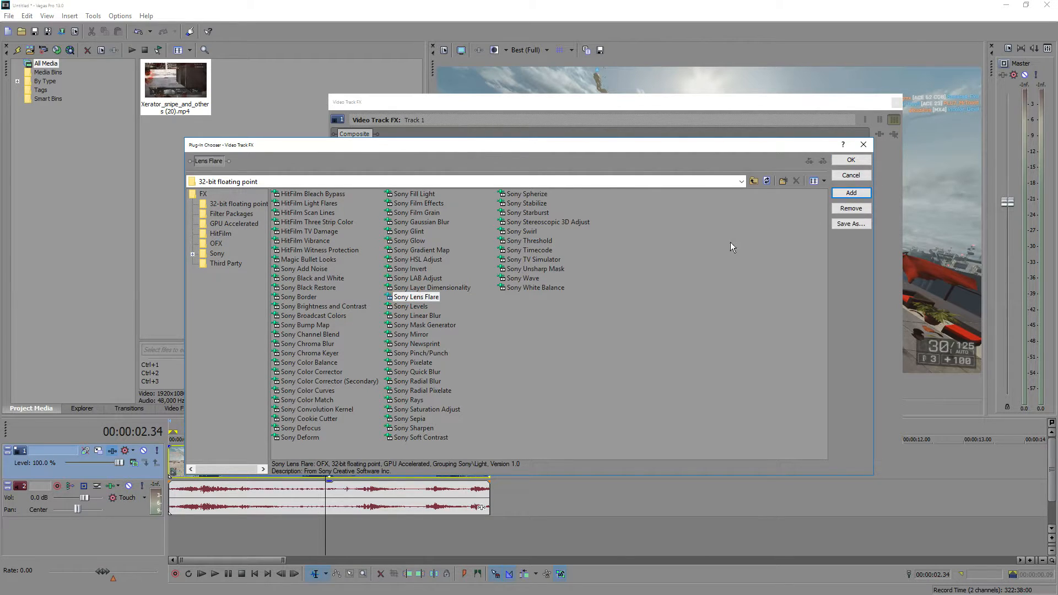
click(851, 193)
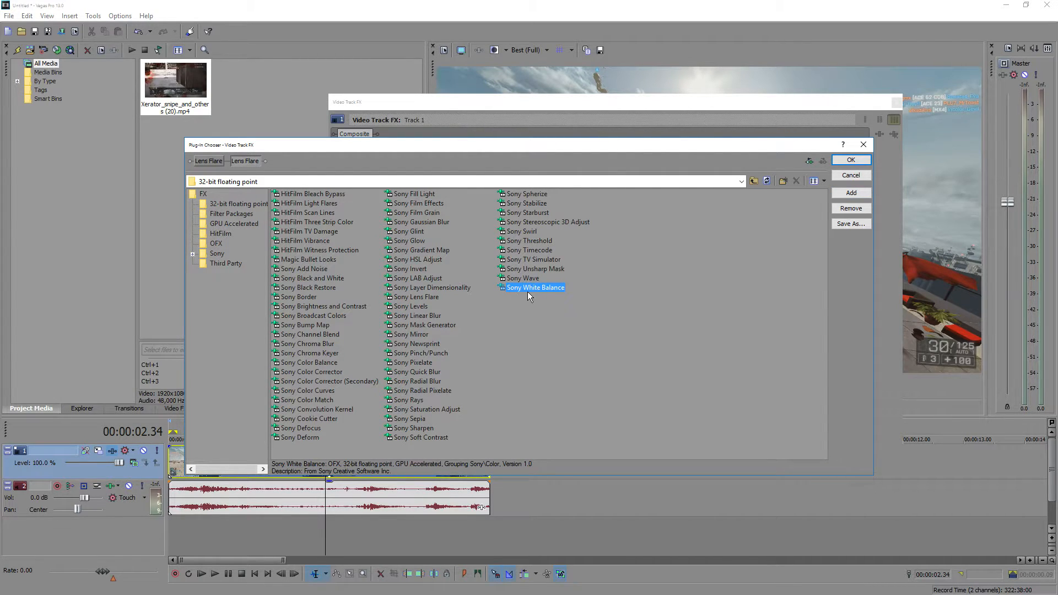
click(421, 438)
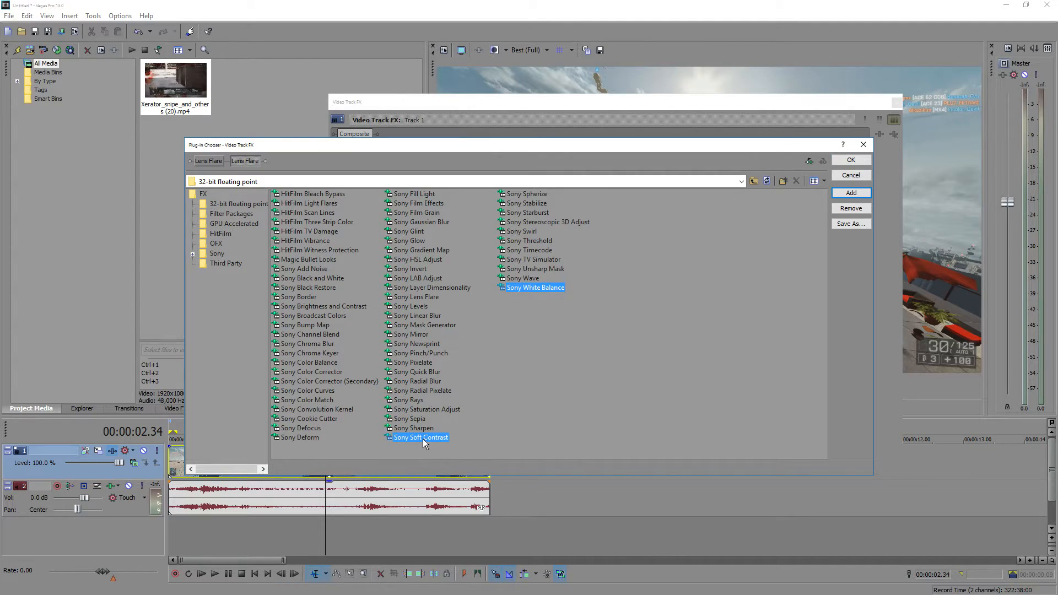
click(413, 428)
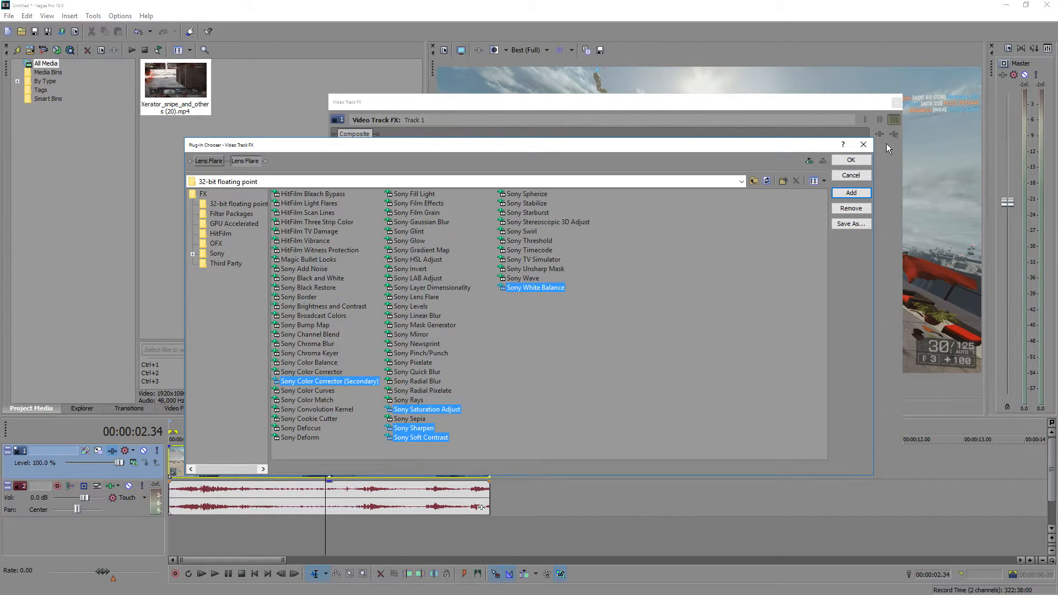
click(312, 372)
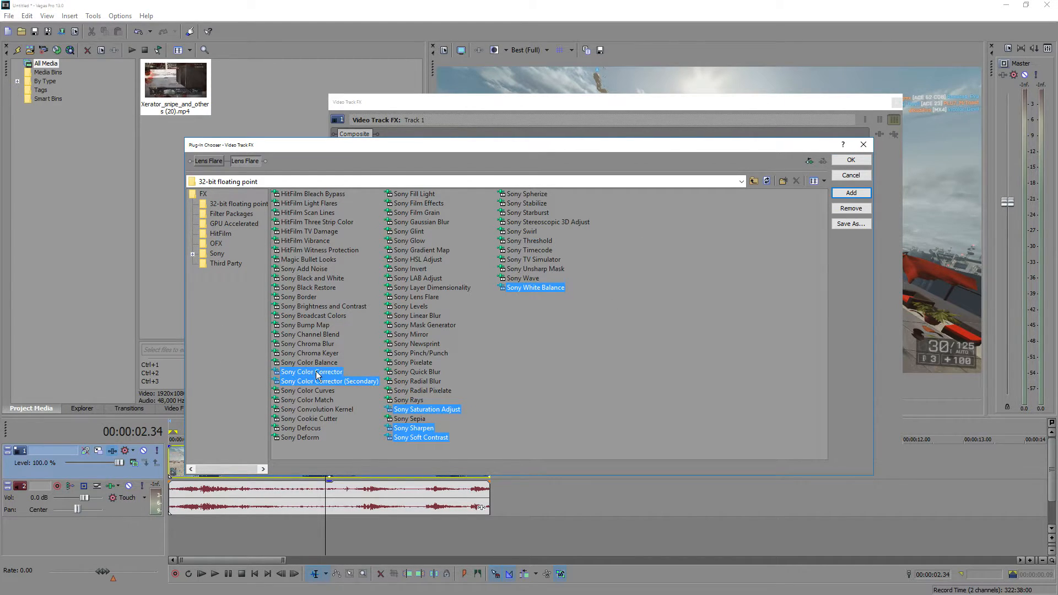
click(851, 175)
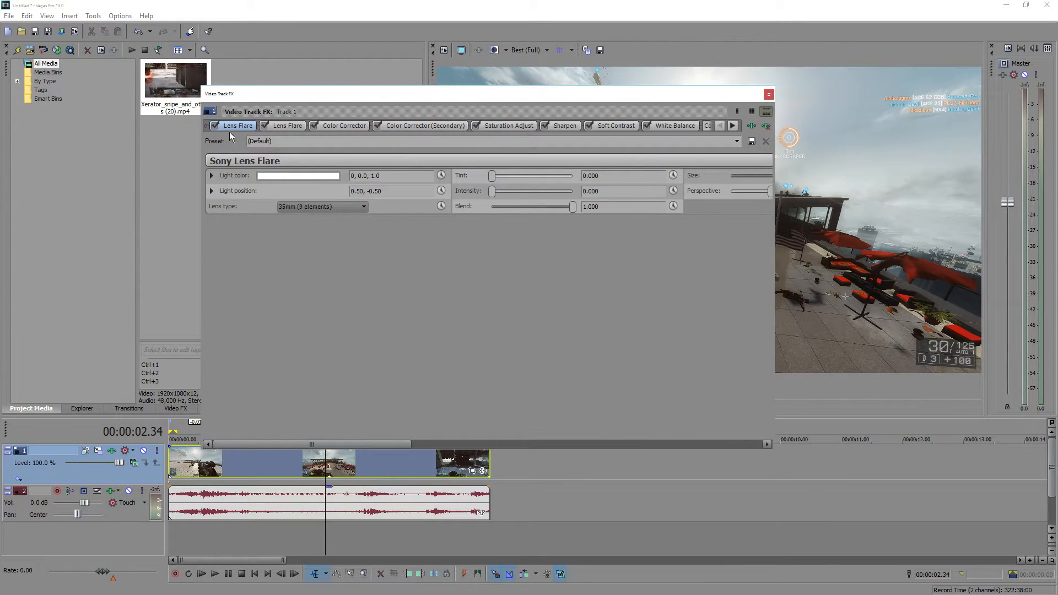
Turn both Lens Flare slots into Light Rays, giving the first the 'all clips' preset.
click(737, 141)
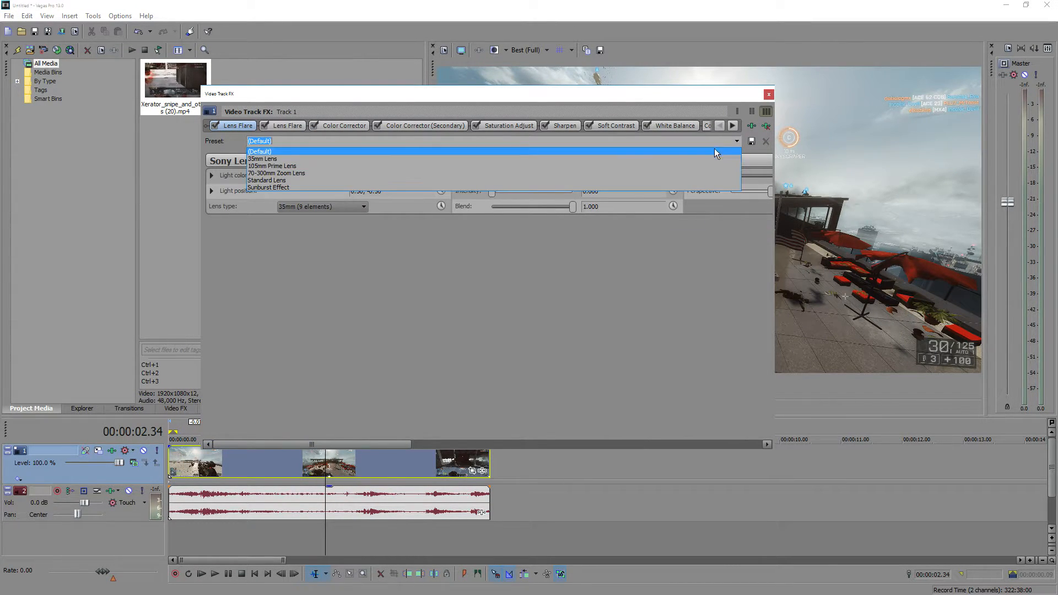
click(260, 151)
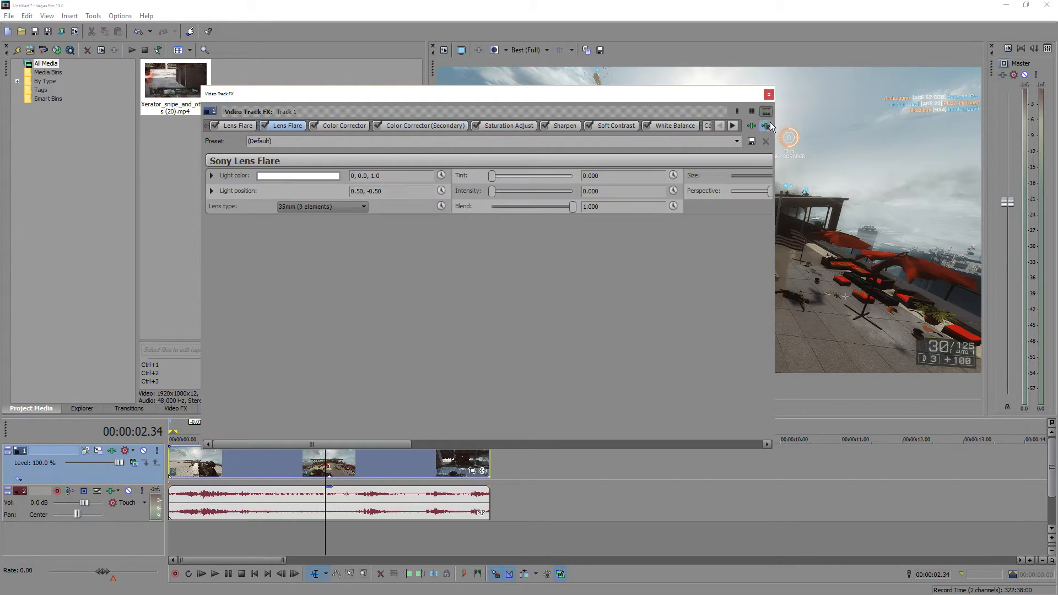
click(766, 125)
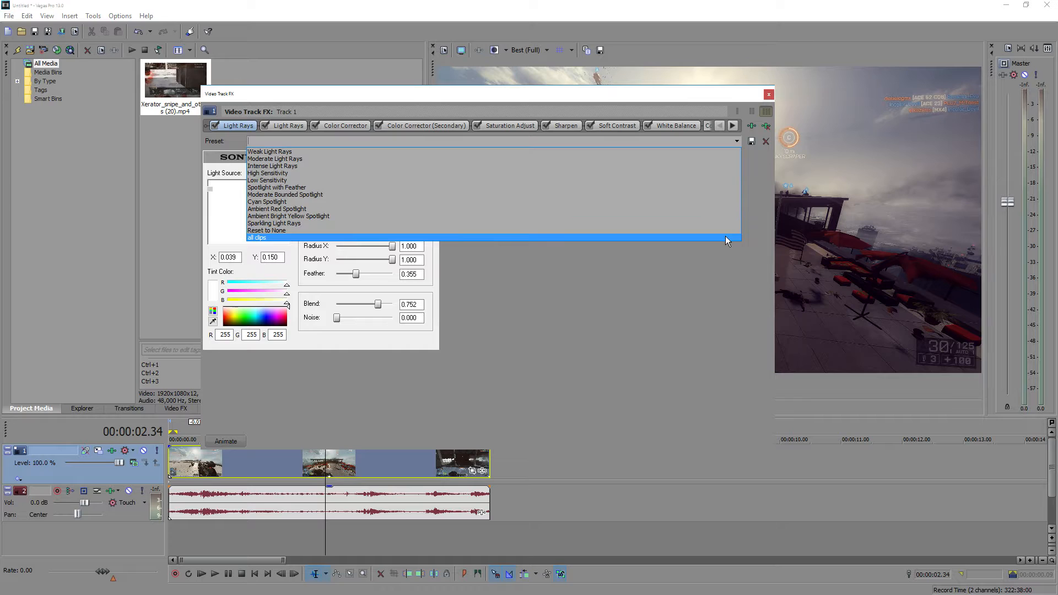
click(256, 237)
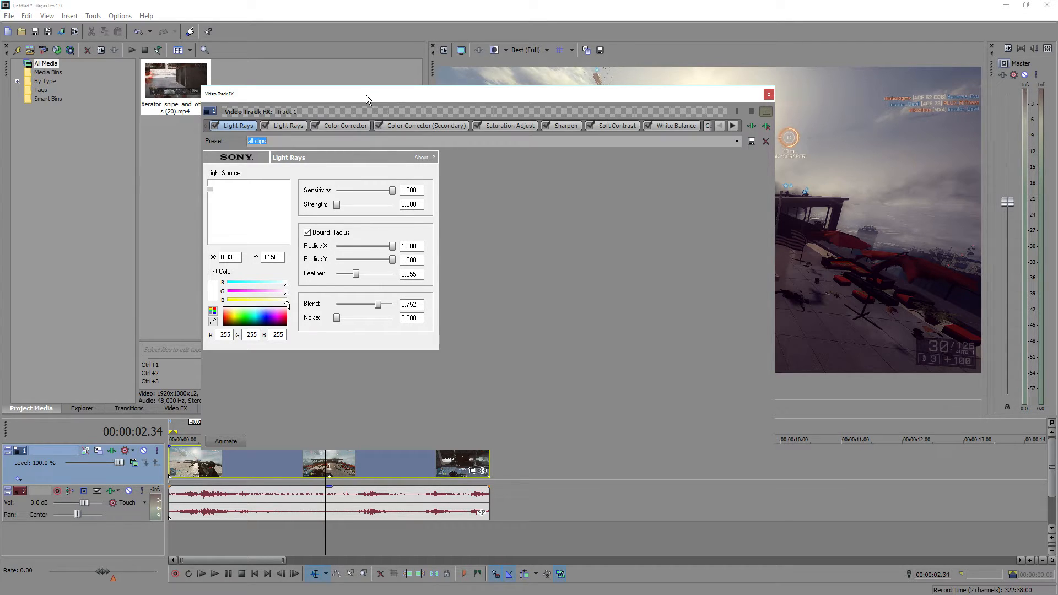
click(287, 125)
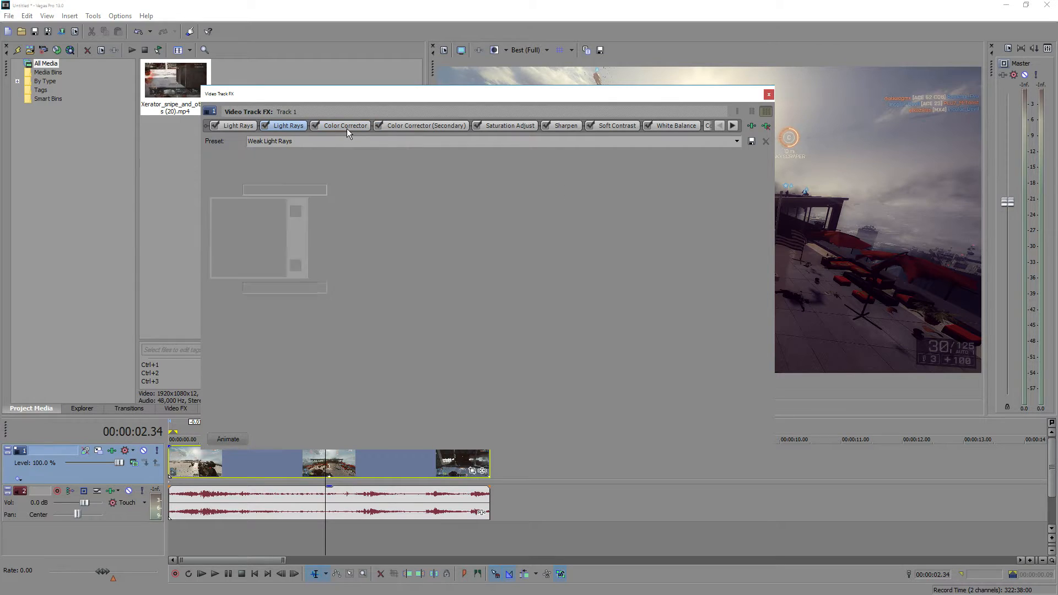
Review Color Corrector's values (saturation 0.916, gamma 1.032, gain 1.120, offset -14.200).
click(345, 125)
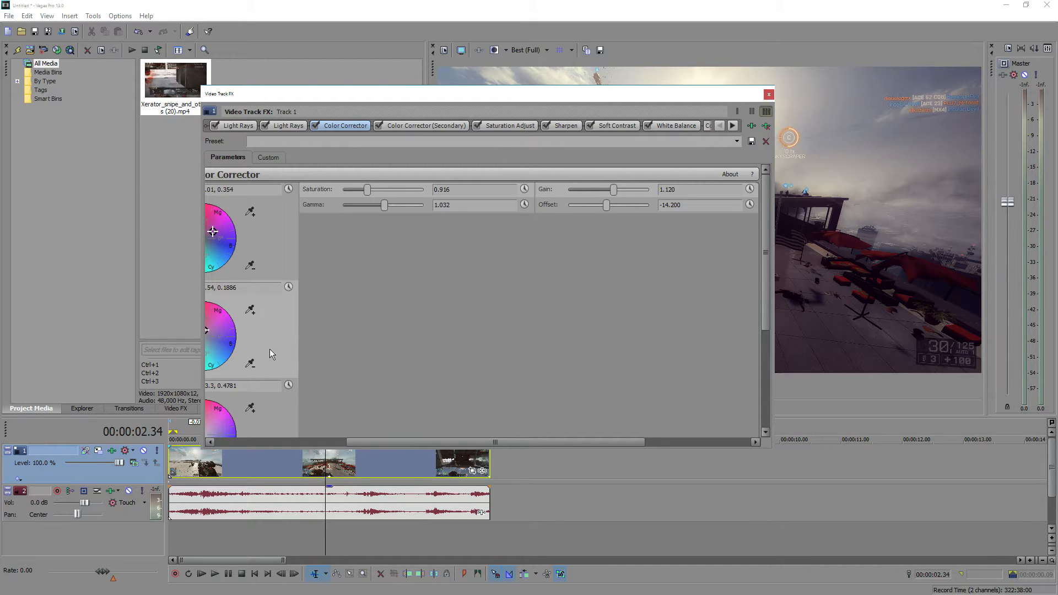
mouse_move(303, 200)
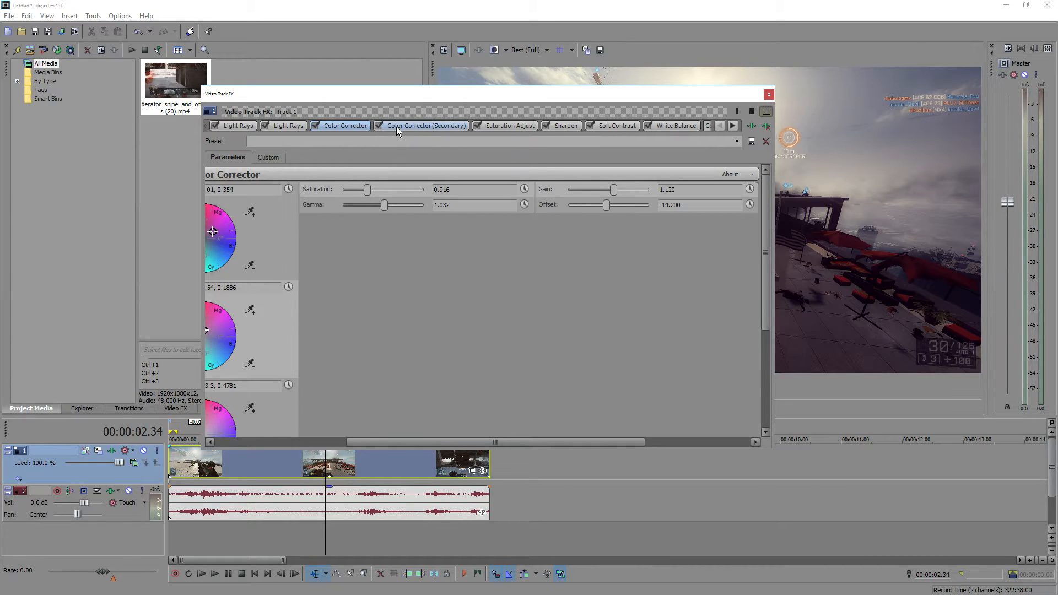
click(425, 126)
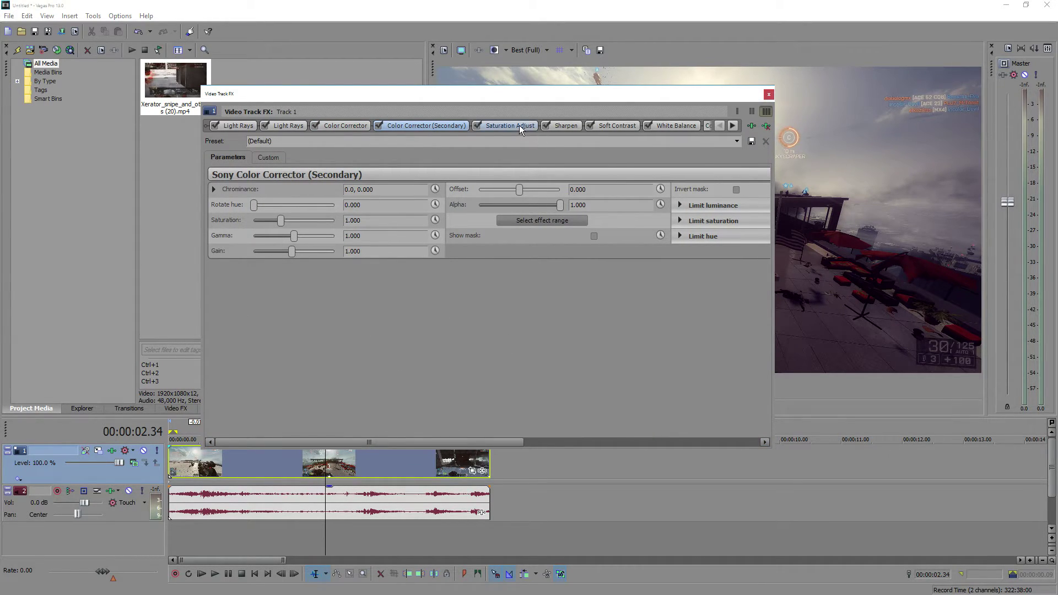
Switch among Color Corrector (Secondary), Saturation Adjust and Sharpen, applying Sharpen's 'All clips' preset.
click(510, 126)
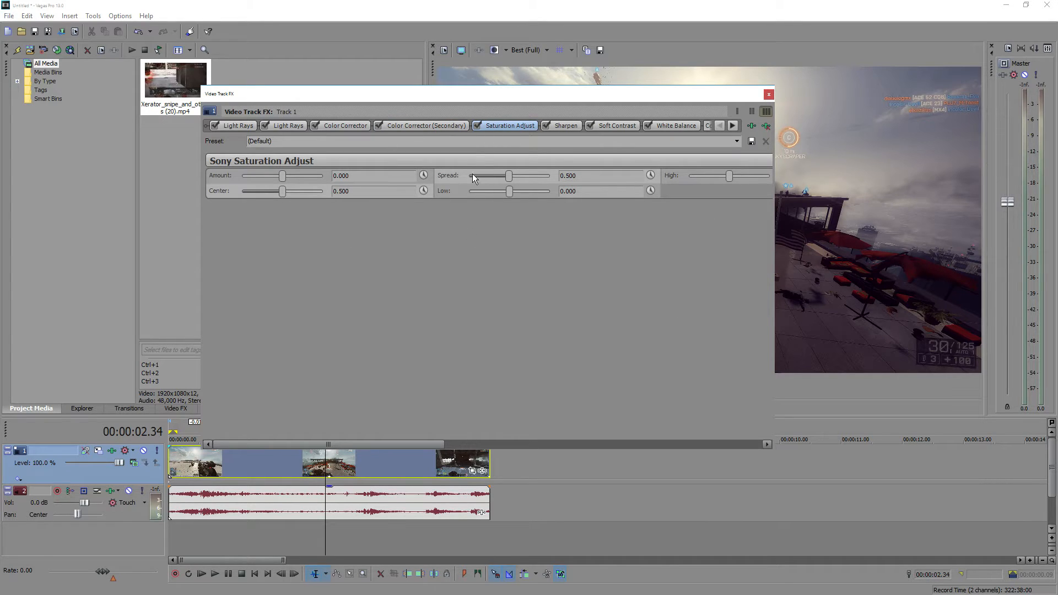
click(566, 126)
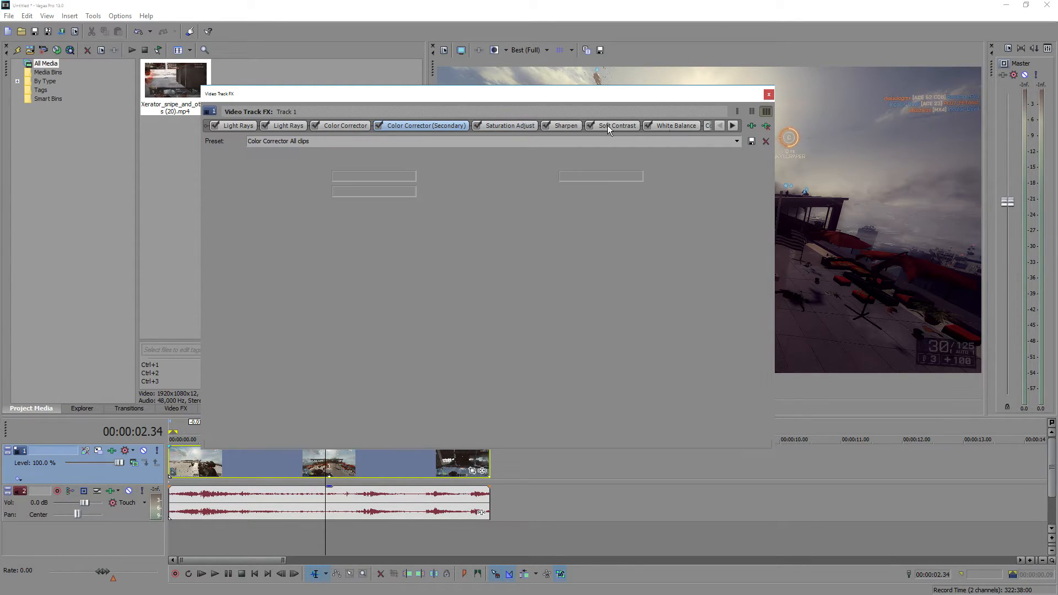
click(509, 125)
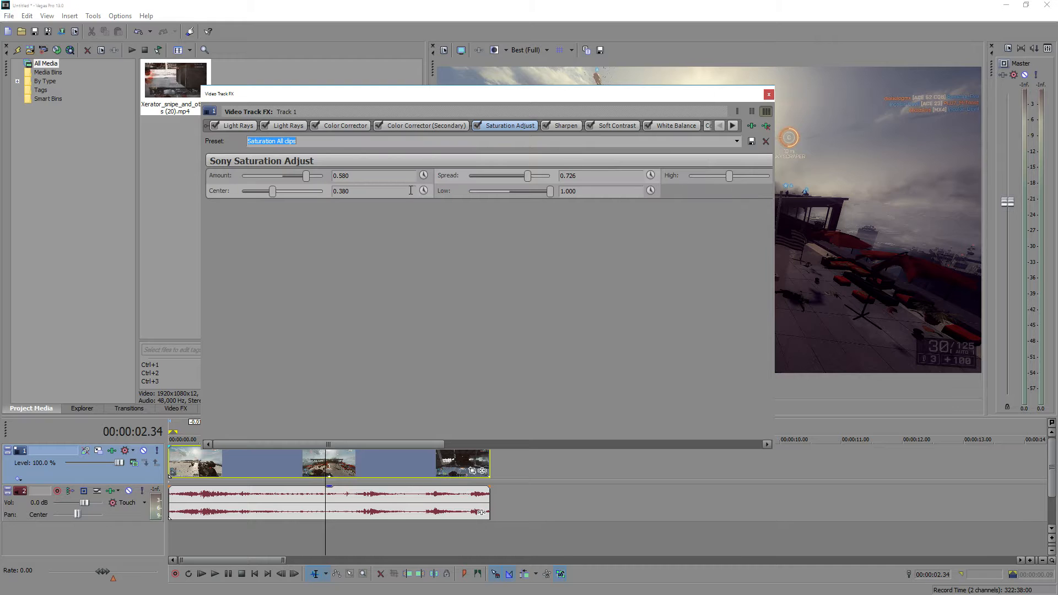
click(567, 125)
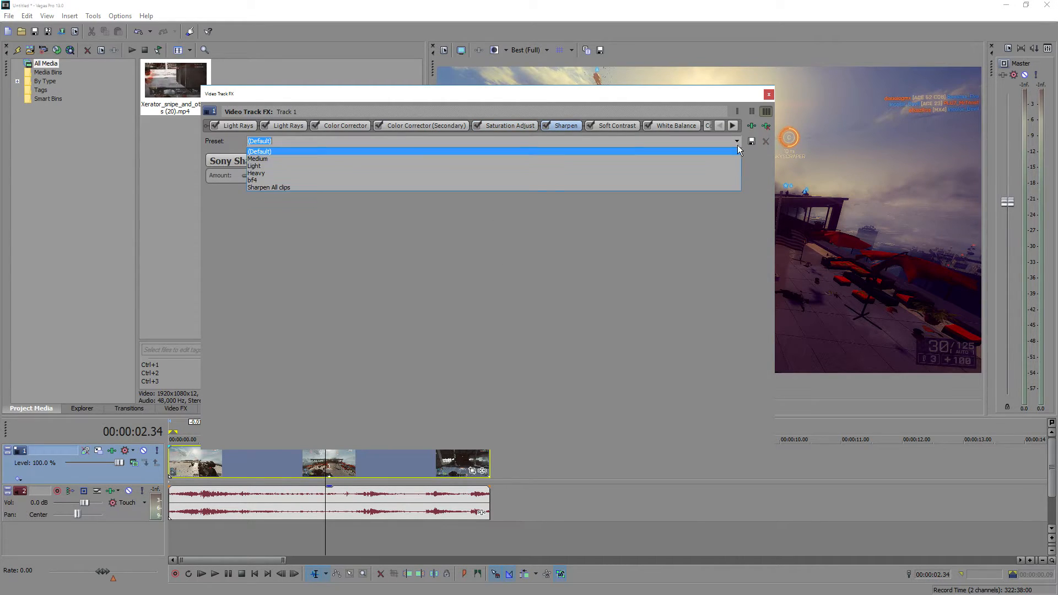
click(269, 188)
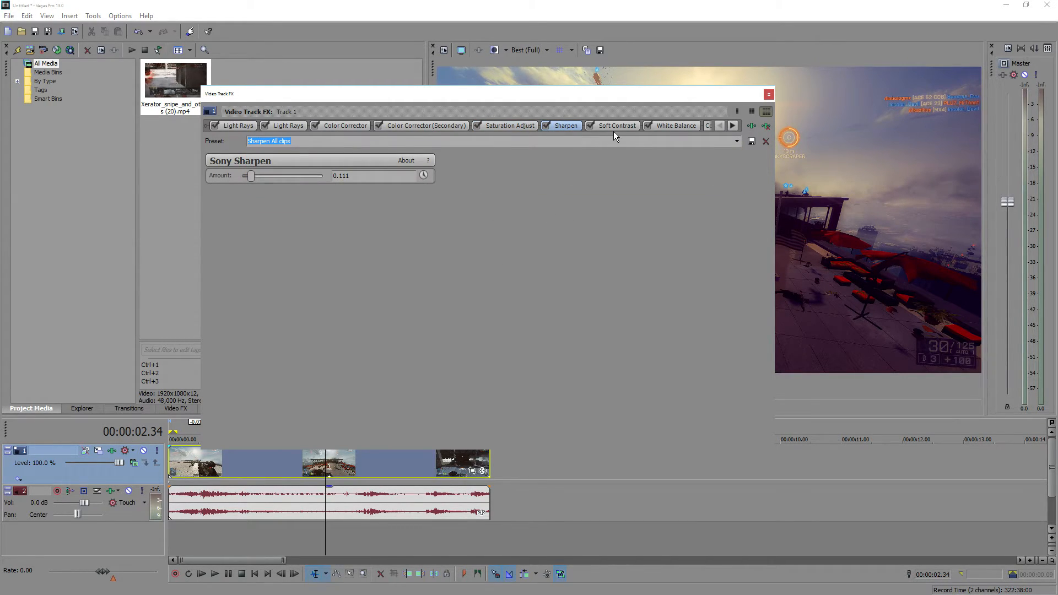
click(616, 125)
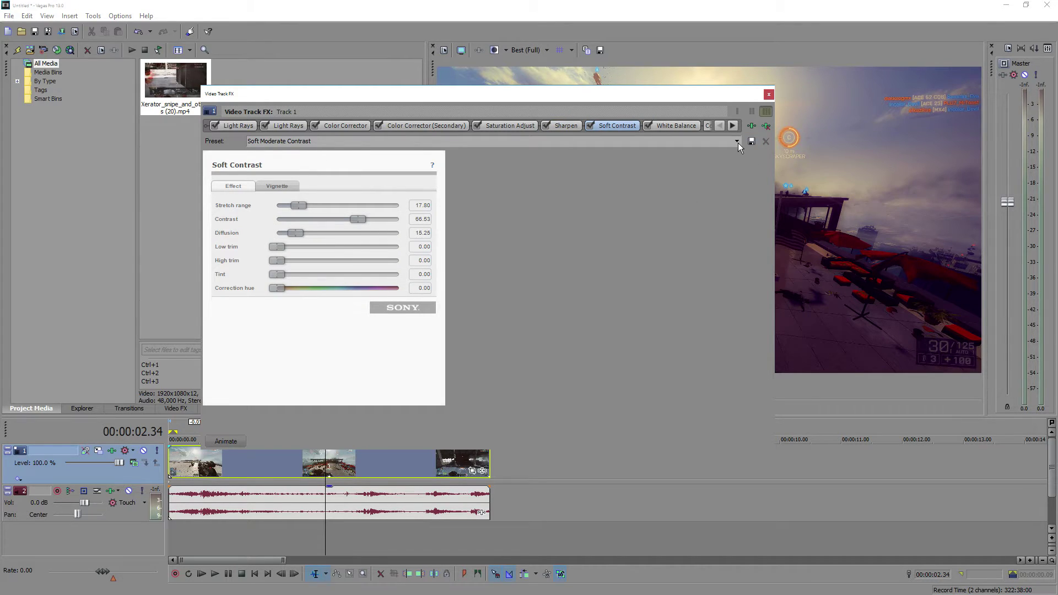
Give Soft Contrast the 'all clips' preset, then bring up the White Balance settings.
click(736, 142)
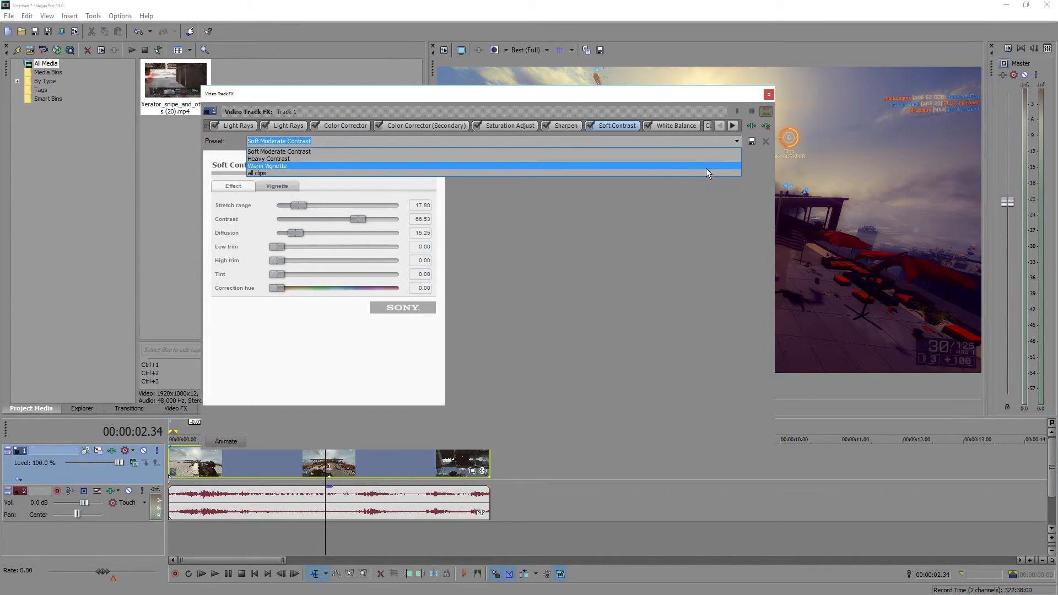
click(256, 173)
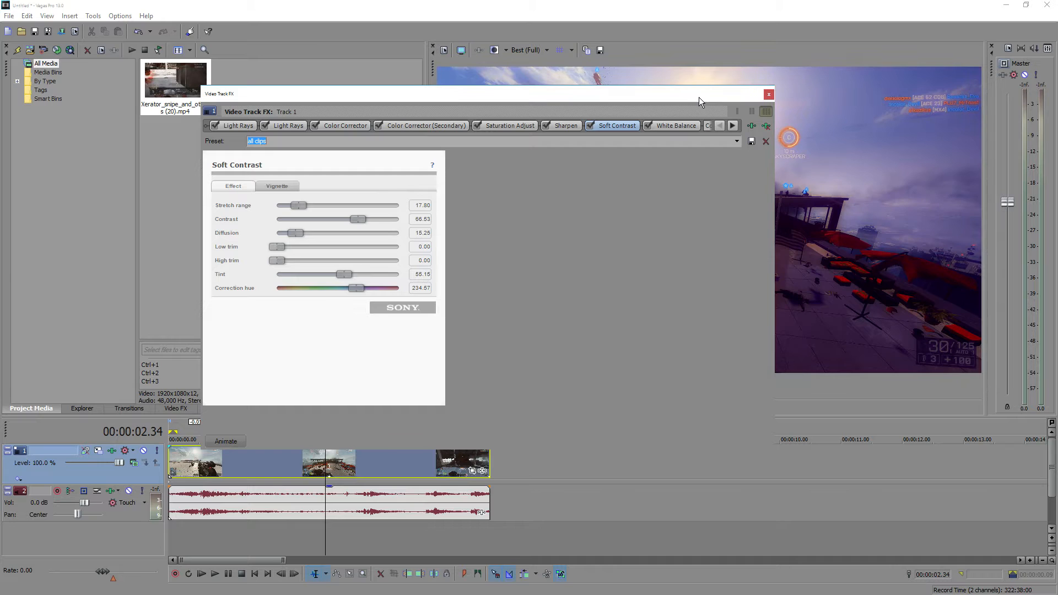
click(677, 125)
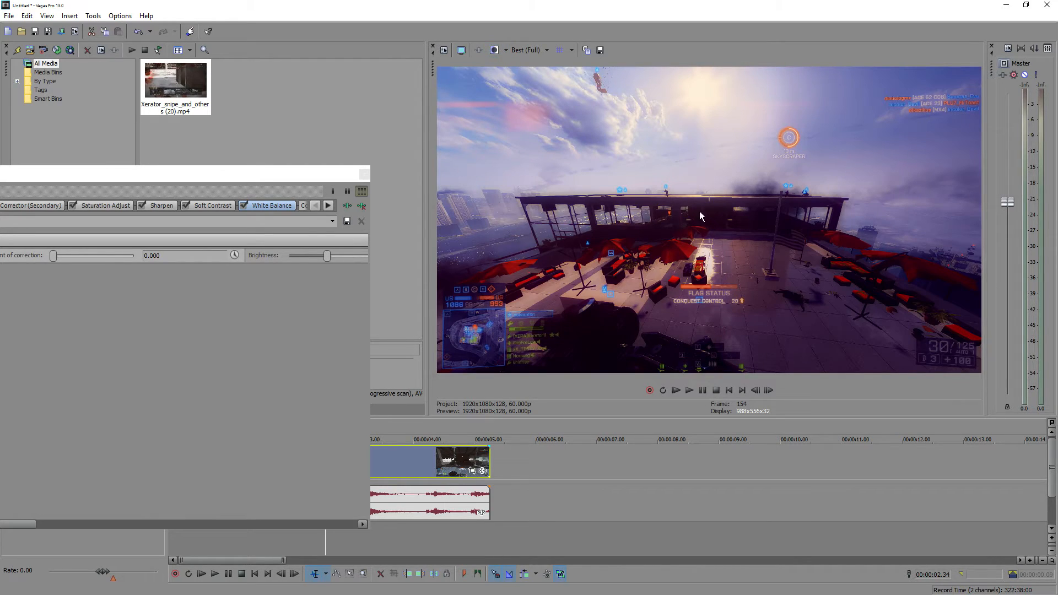
mouse_move(807, 311)
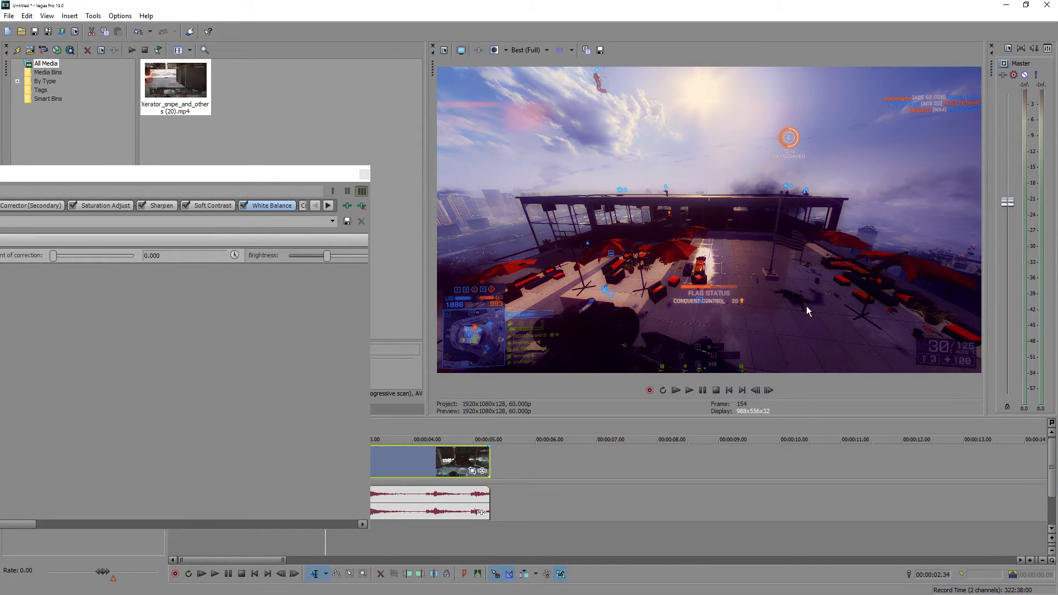
mouse_move(821, 306)
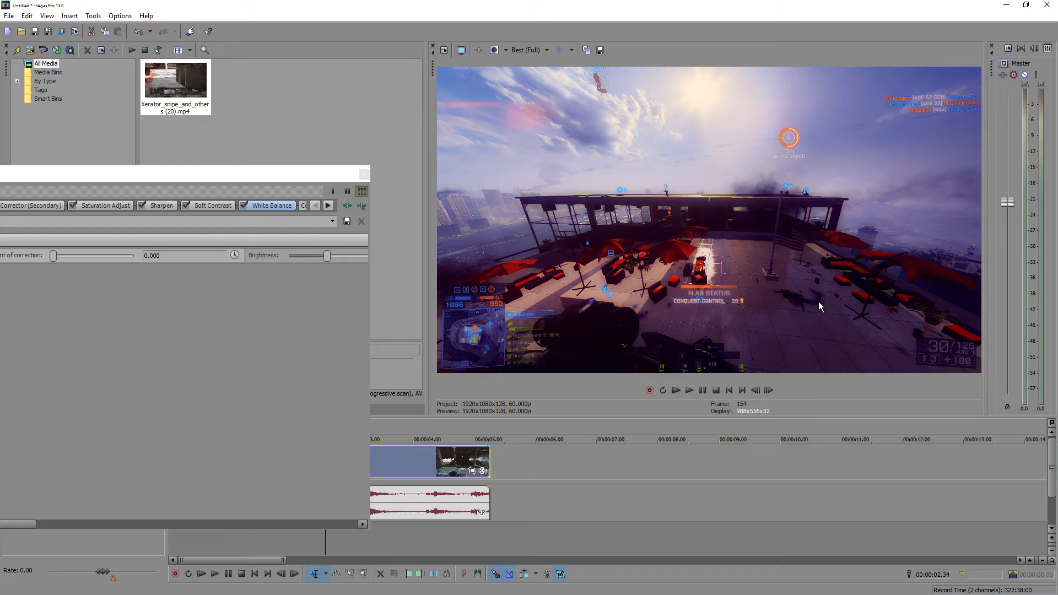
mouse_move(267, 198)
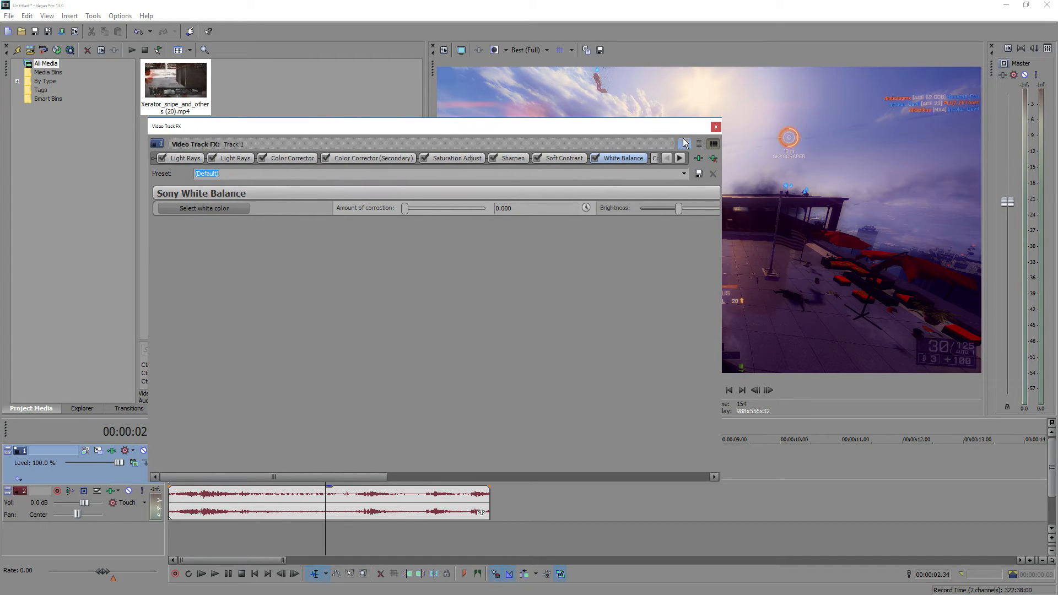
Close the Video Track FX window, leaving White Balance at Default.
click(716, 127)
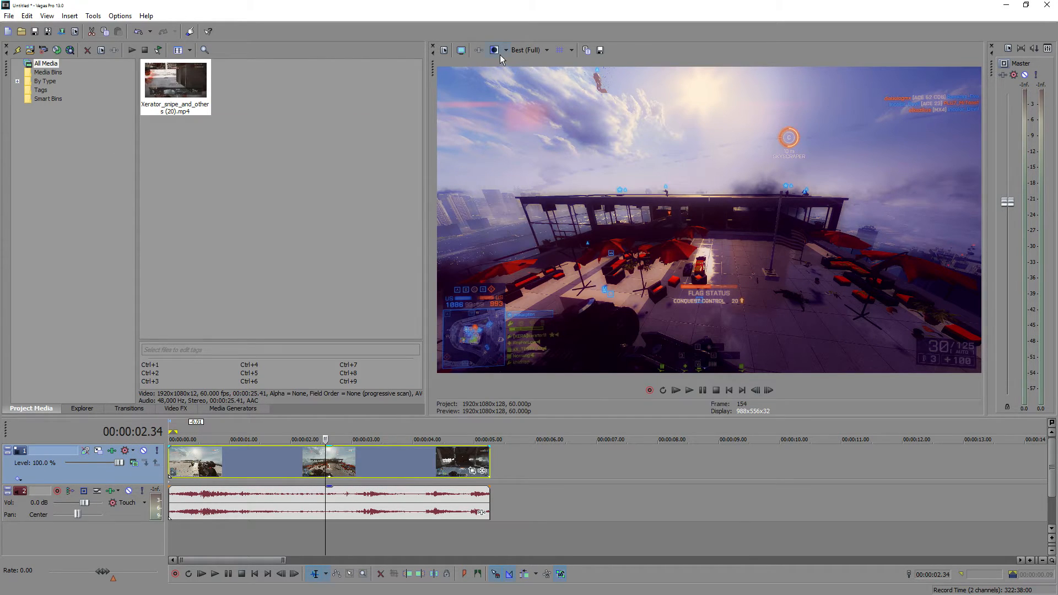
Bypass the track effects and play the uncorrected clip, then re-enable the effects.
click(703, 390)
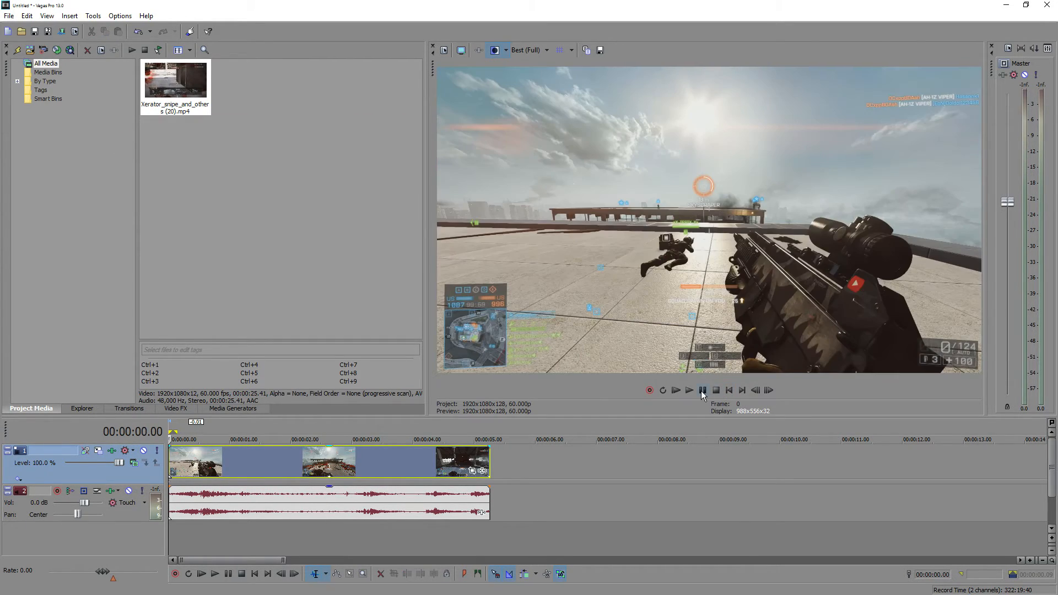
click(690, 390)
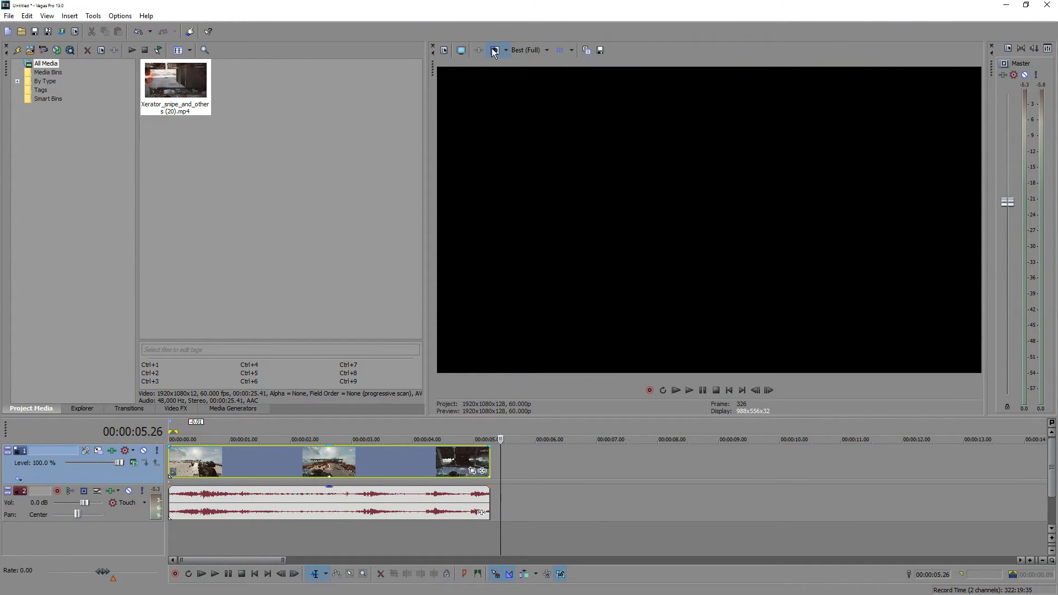
click(716, 390)
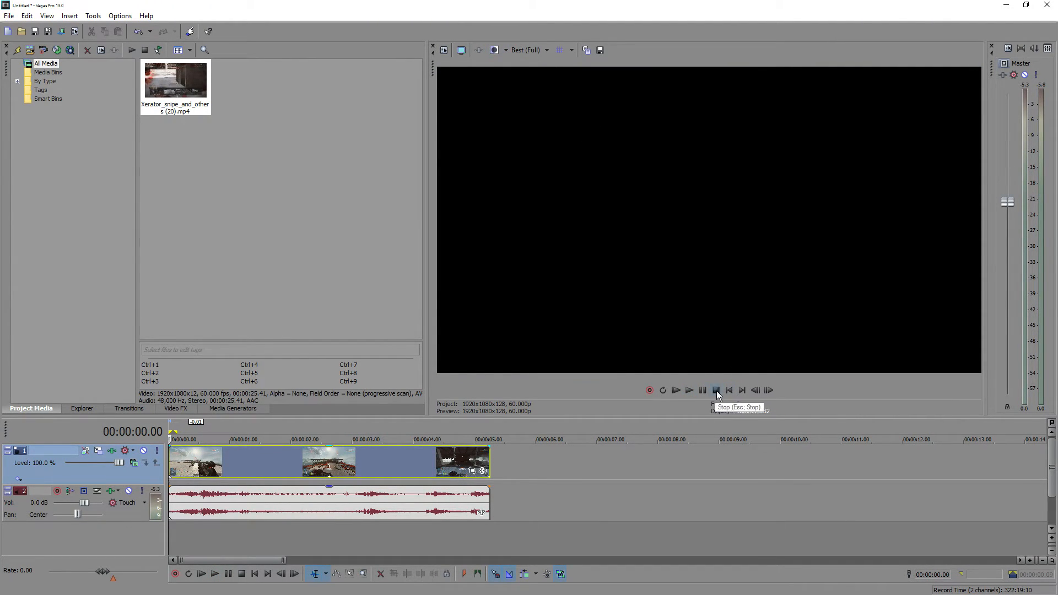
Rewind and play the color-corrected clip from the beginning.
click(689, 390)
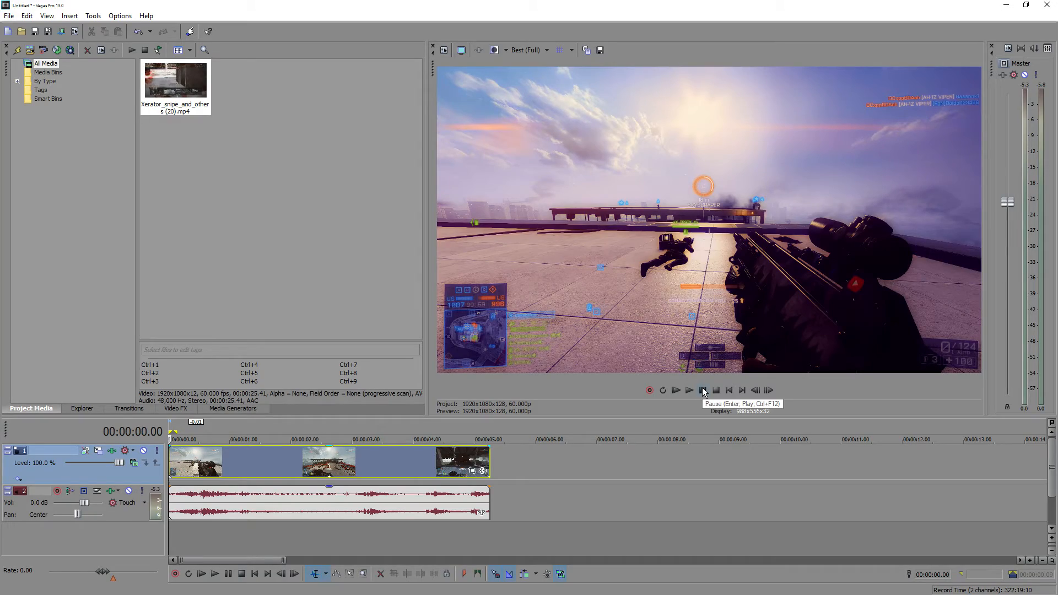
click(690, 390)
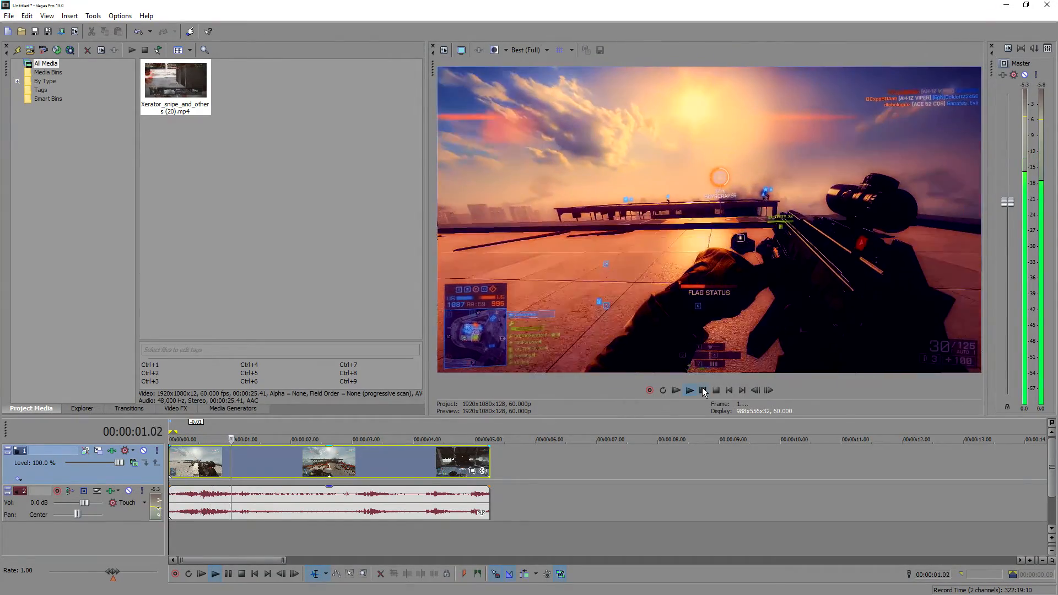
click(689, 390)
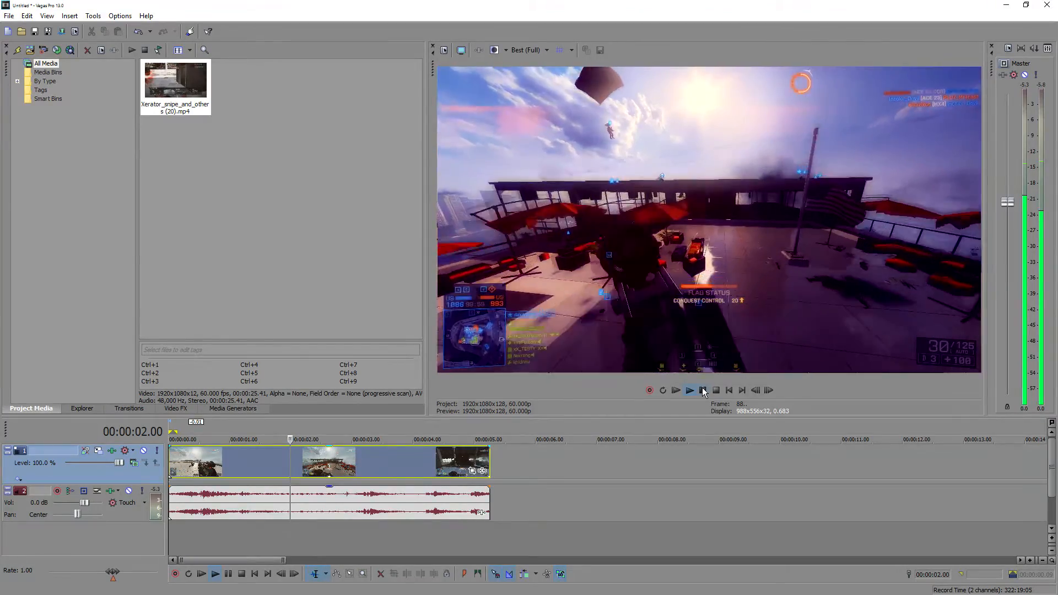
click(690, 390)
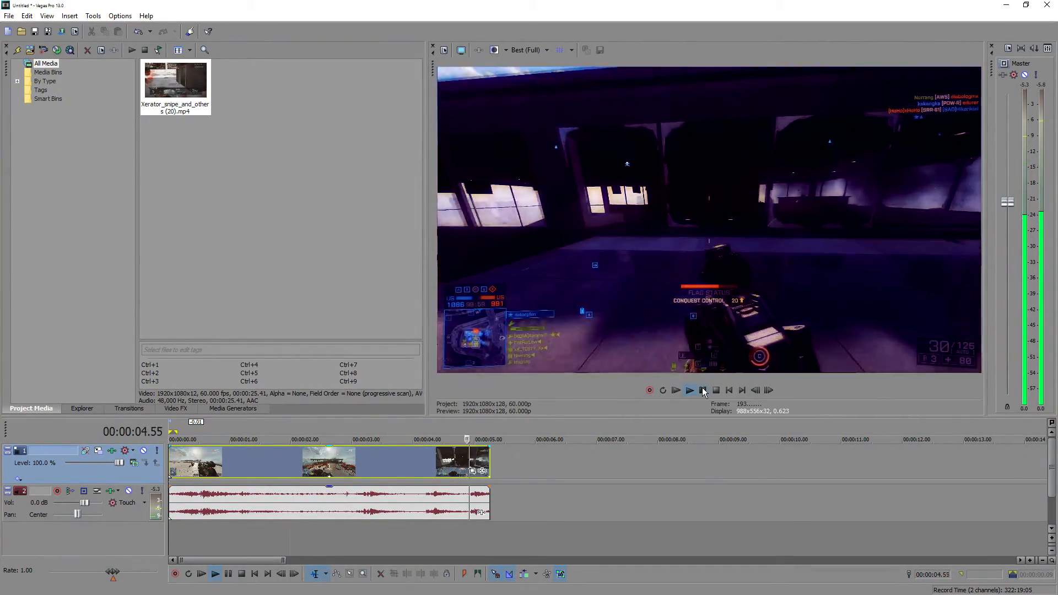